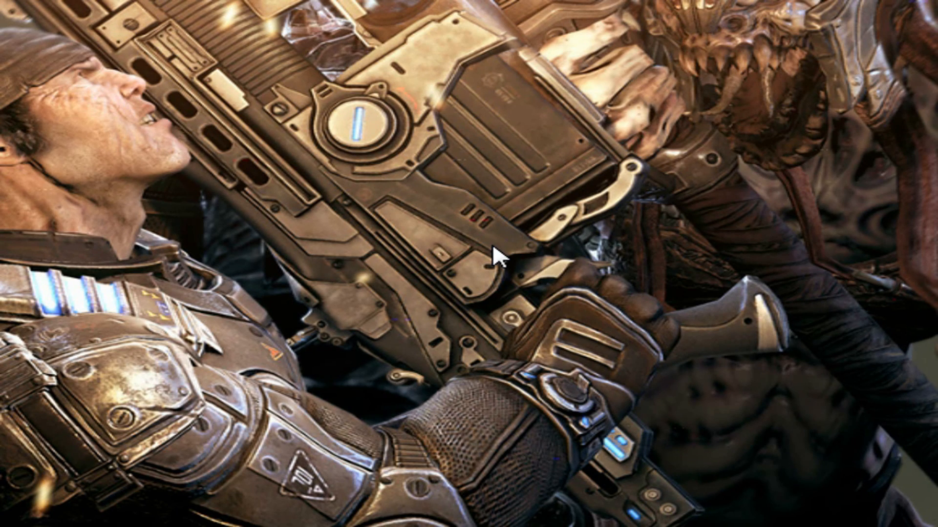
{"action": "mouse_move", "coordinate": [411, 337]}
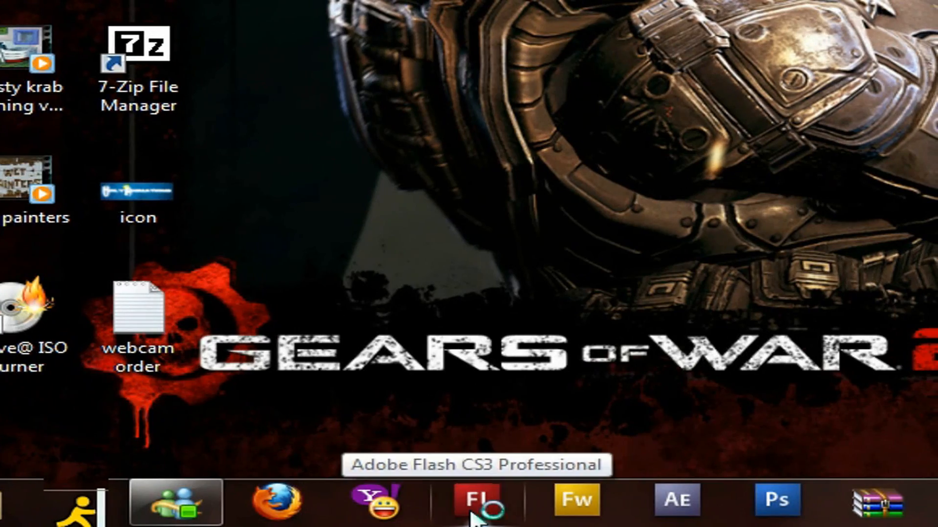
Step: Launch Adobe Flash CS3 Professional from the taskbar to reach its start screen
{"action": "left_click", "coordinate": [475, 500]}
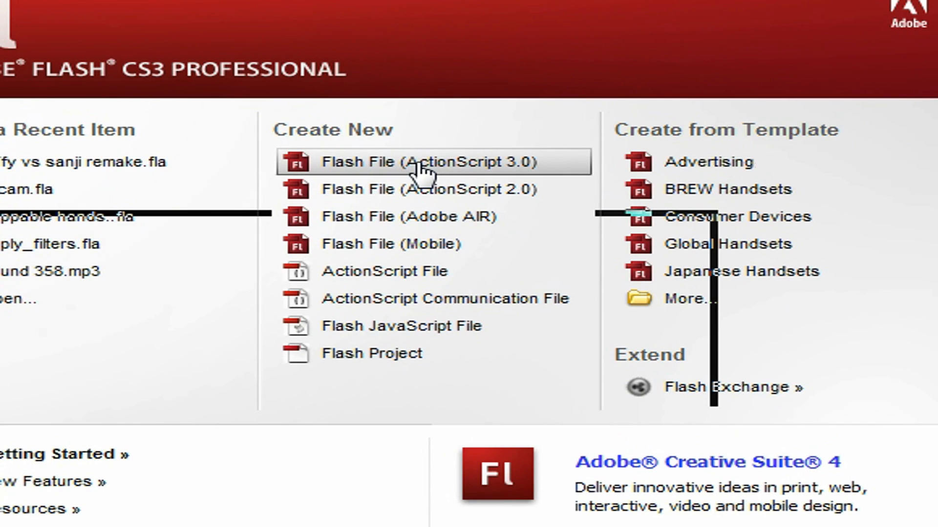
Step: Create a new ActionScript 3.0 document and confirm its 550 × 400 px, 24 fps Document Properties
{"action": "left_click", "coordinate": [419, 161]}
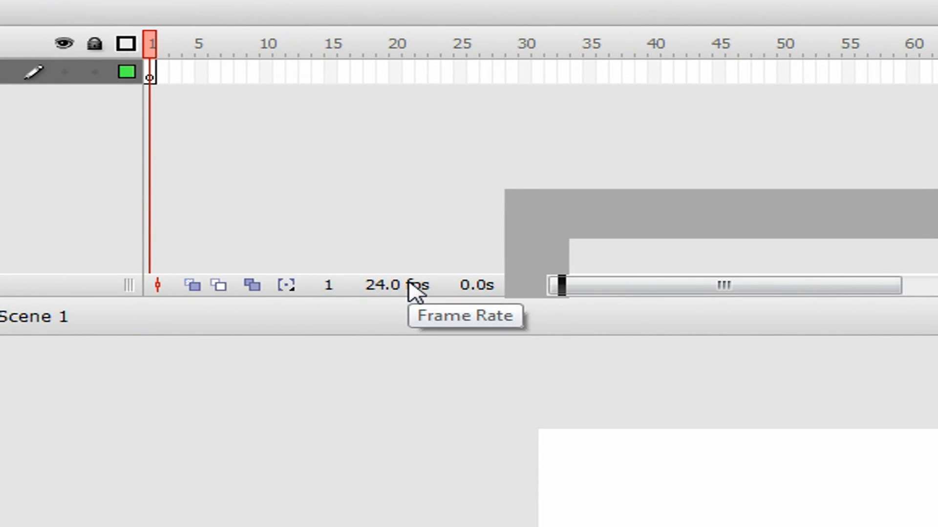
{"action": "mouse_move", "coordinate": [395, 299]}
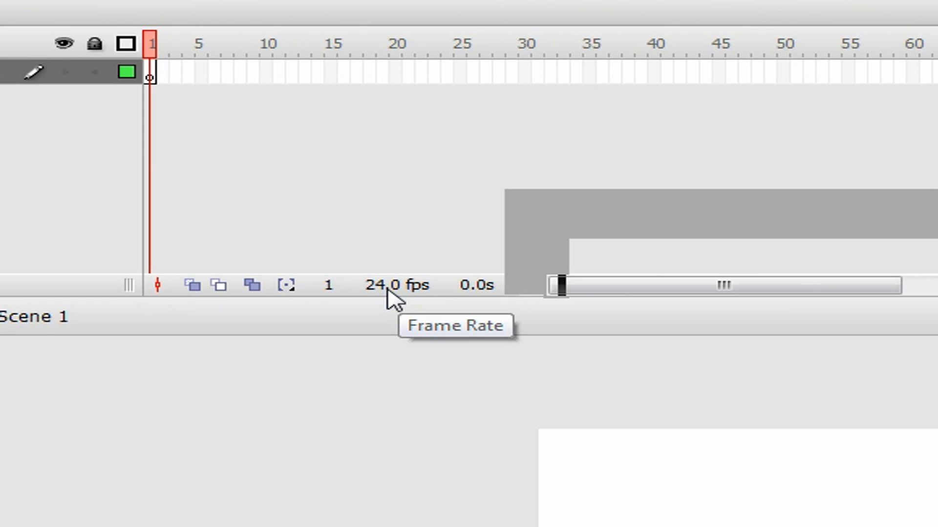
{"action": "left_click", "coordinate": [395, 284]}
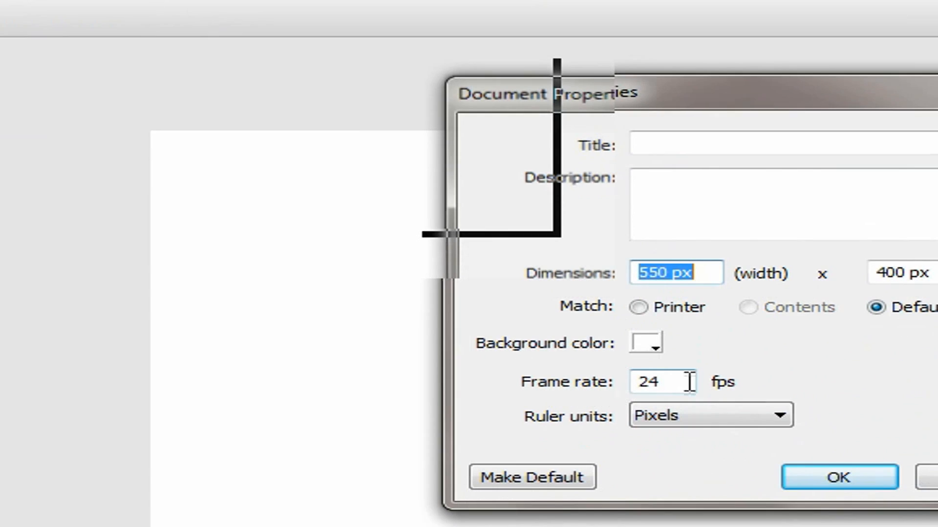
{"action": "left_click", "coordinate": [662, 382]}
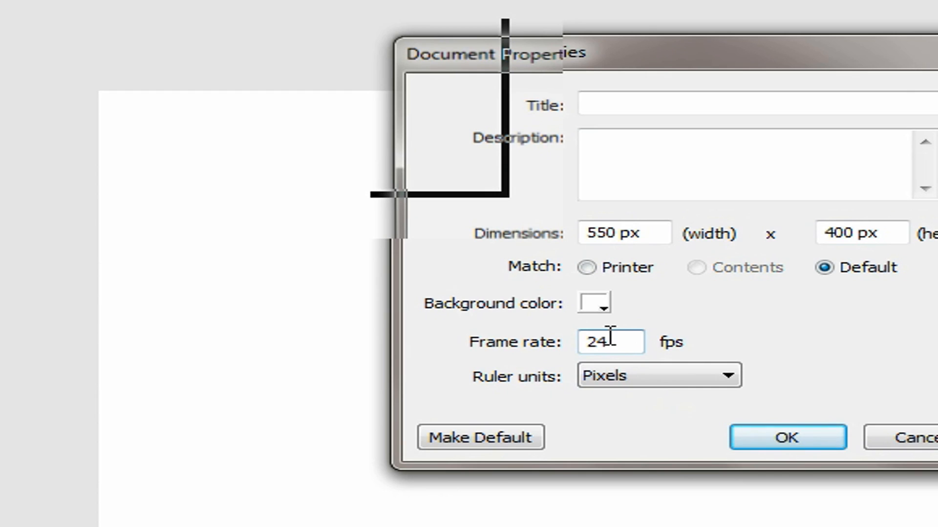
{"action": "double_click", "coordinate": [609, 342]}
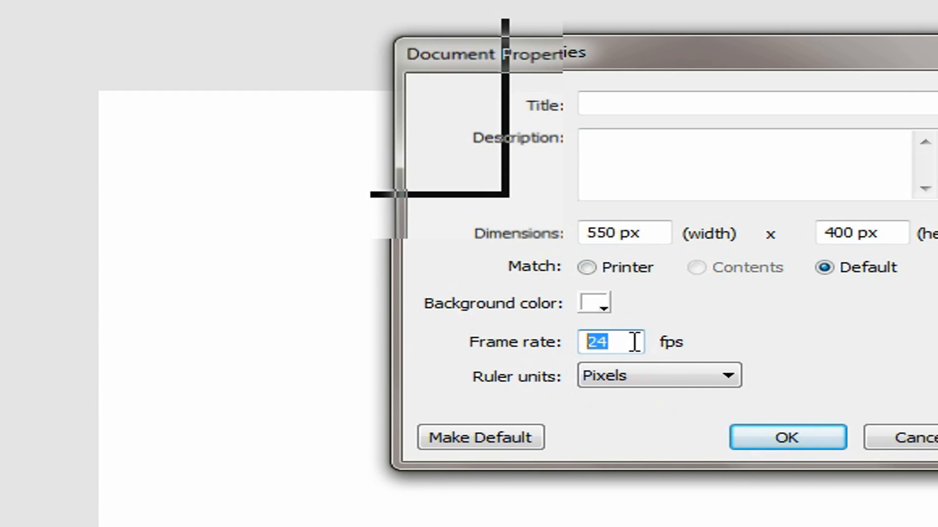
{"action": "left_click", "coordinate": [612, 343]}
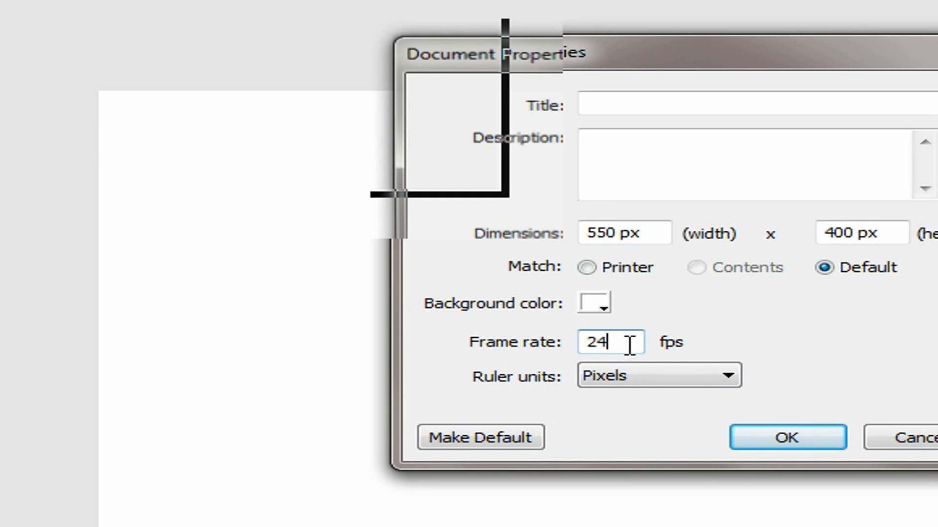
{"action": "mouse_move", "coordinate": [649, 362]}
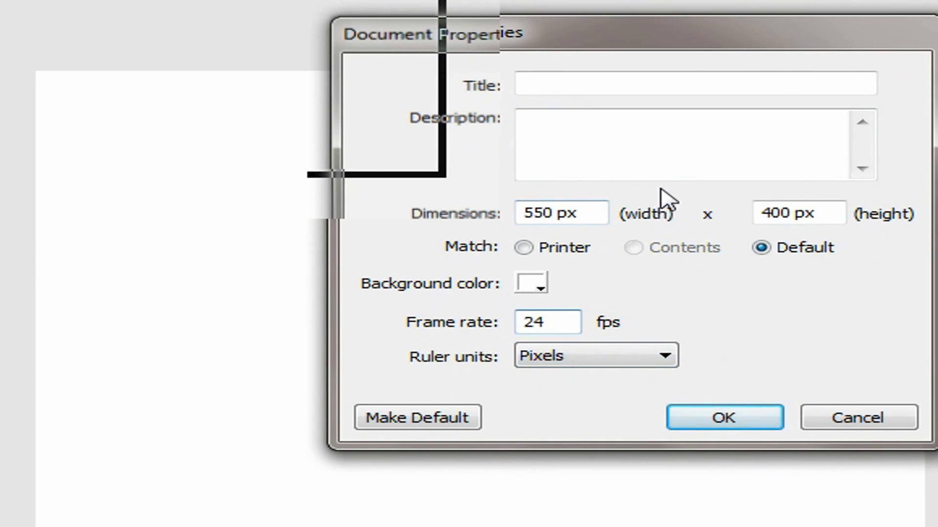
{"action": "left_click_drag", "start_coordinate": [431, 34], "coordinate": [275, 58]}
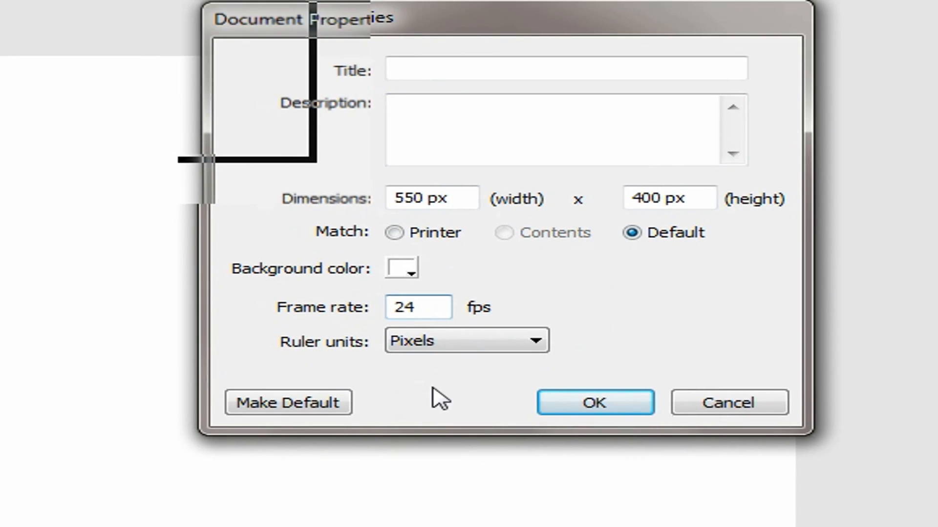
{"action": "left_click", "coordinate": [595, 403]}
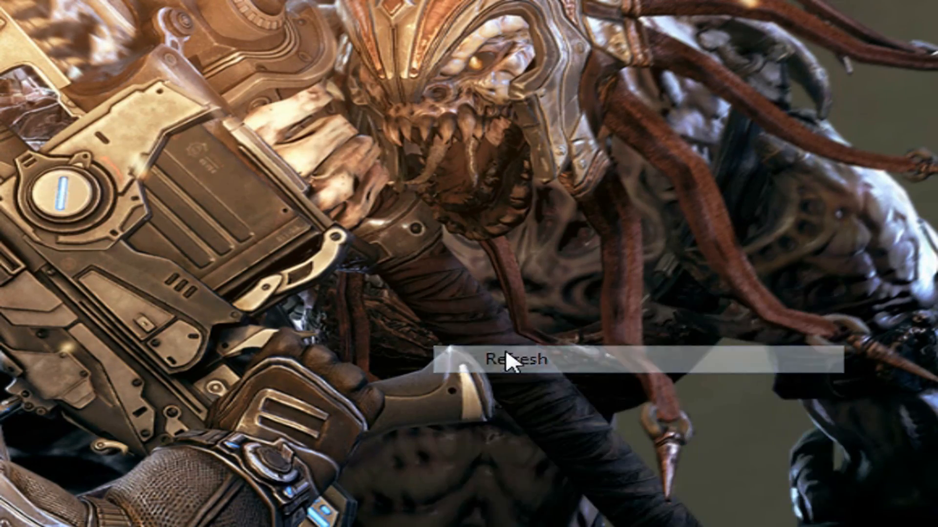
Step: Refresh the desktop and bring up the Pictures library from the Start menu
{"action": "left_click", "coordinate": [513, 361]}
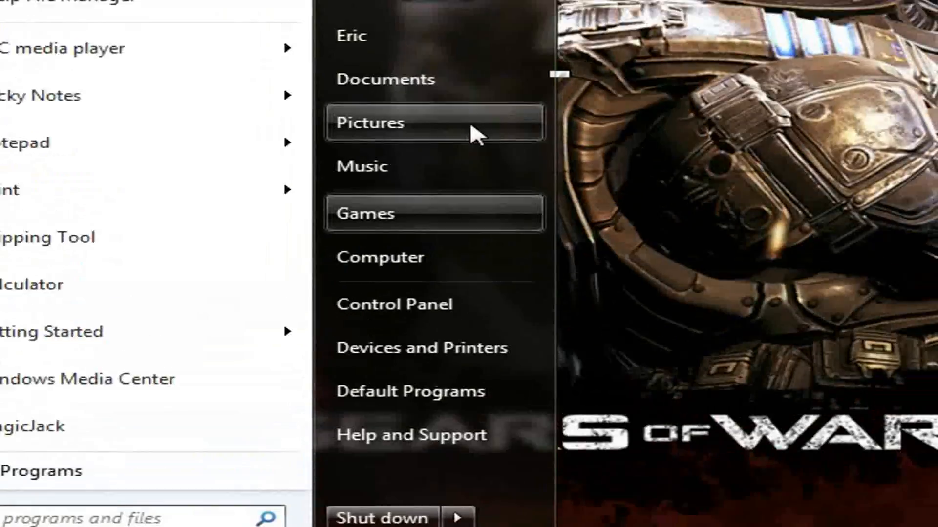
{"action": "left_click", "coordinate": [370, 124]}
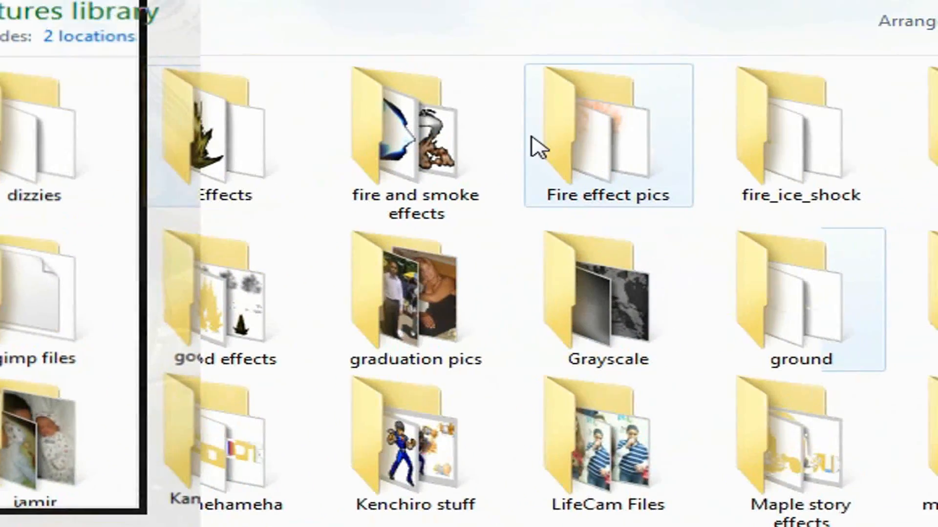
{"action": "left_click", "coordinate": [415, 293]}
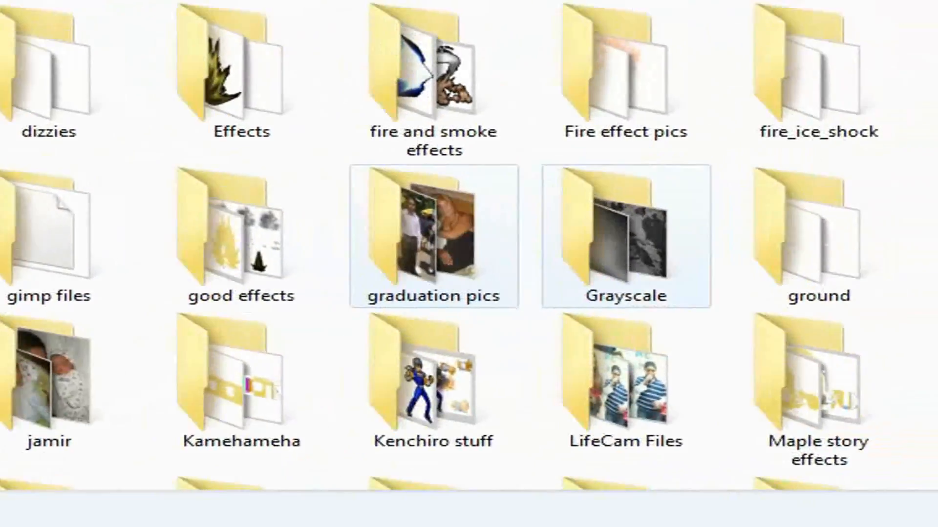
Step: Scroll the Pictures library down to the sonic mega sheet sprite image
{"action": "scroll", "scroll_direction": "down", "scroll_amount": 3}
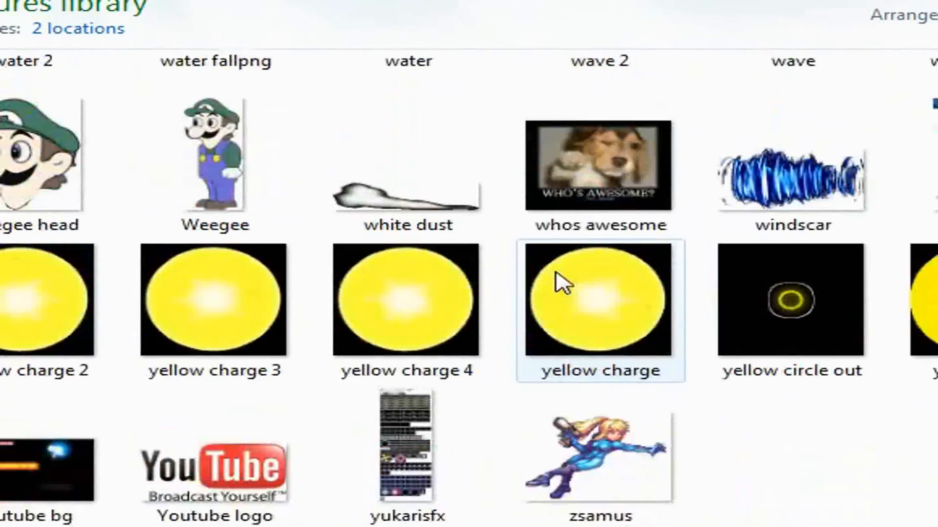
{"action": "scroll", "scroll_direction": "up", "scroll_amount": 3}
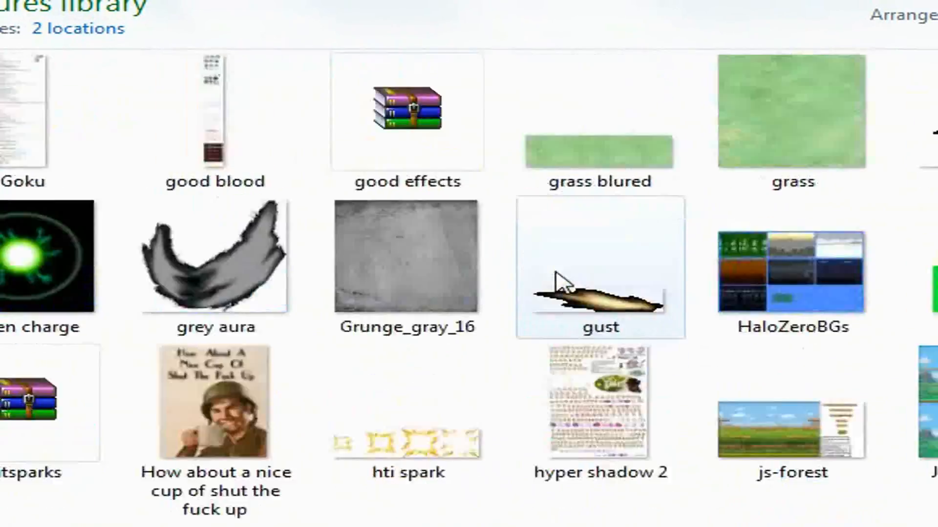
{"action": "scroll", "scroll_direction": "down", "scroll_amount": 3}
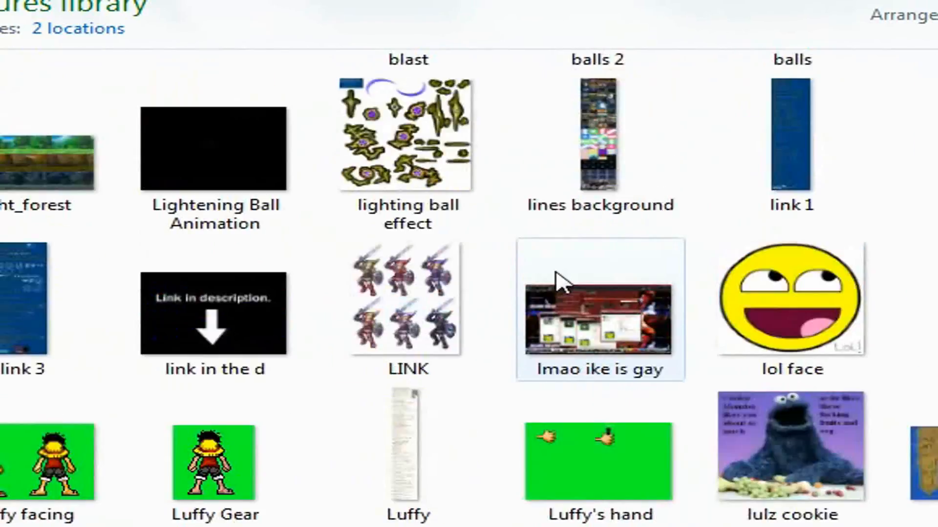
{"action": "scroll", "scroll_direction": "down", "scroll_amount": 3}
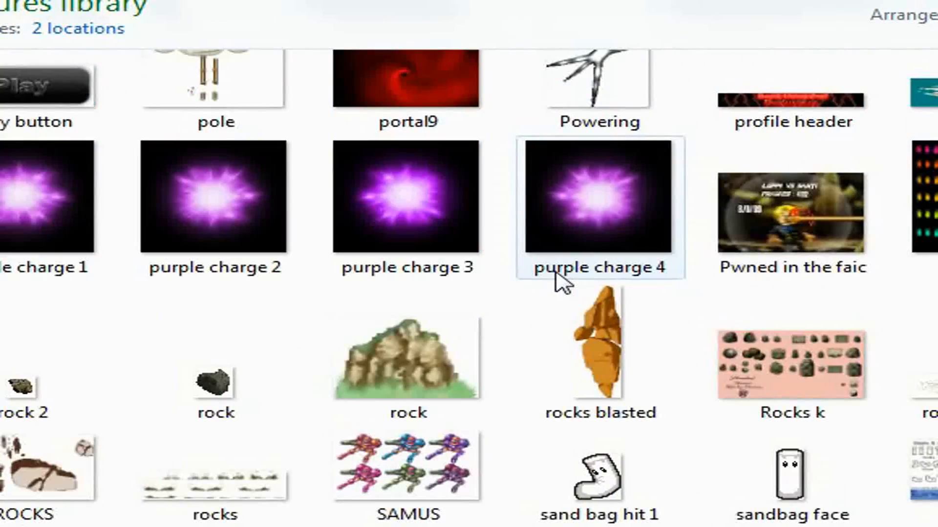
{"action": "scroll", "scroll_direction": "down", "scroll_amount": 3}
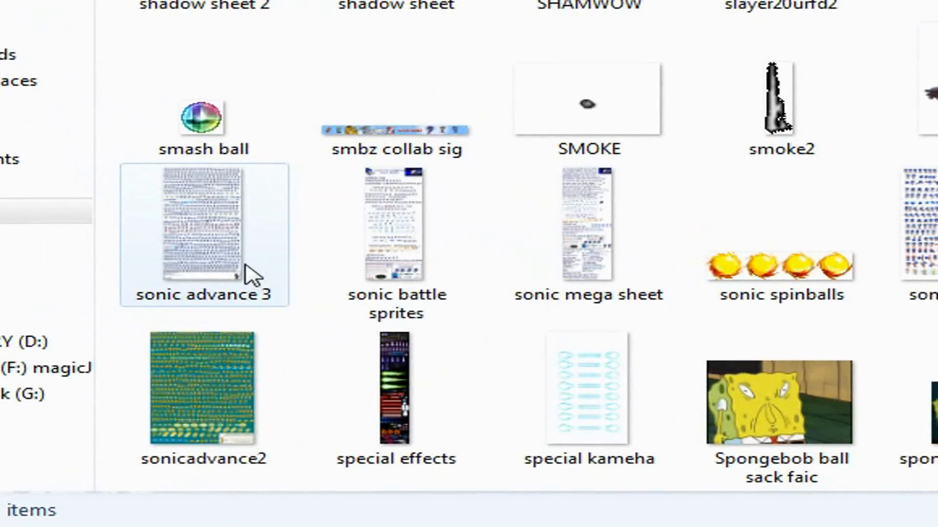
{"action": "scroll", "scroll_direction": "down", "scroll_amount": 3}
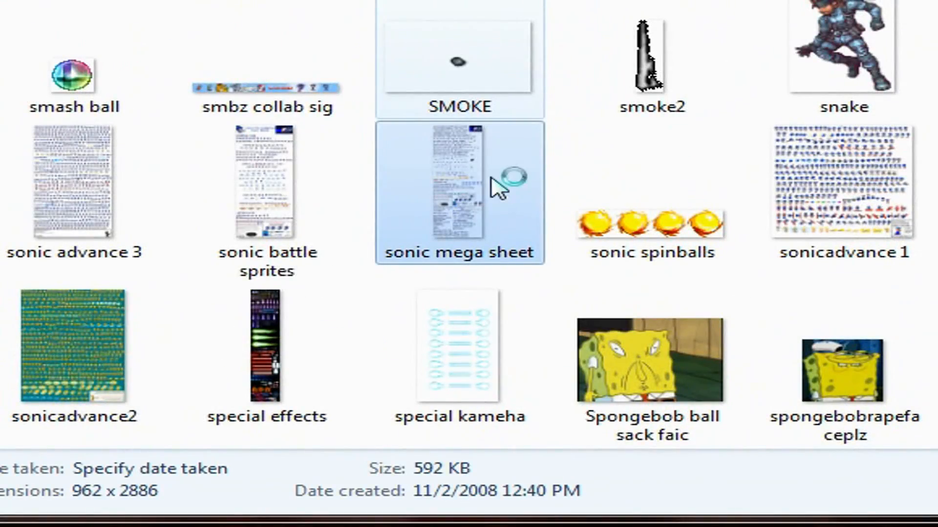
{"action": "double_click", "coordinate": [459, 182]}
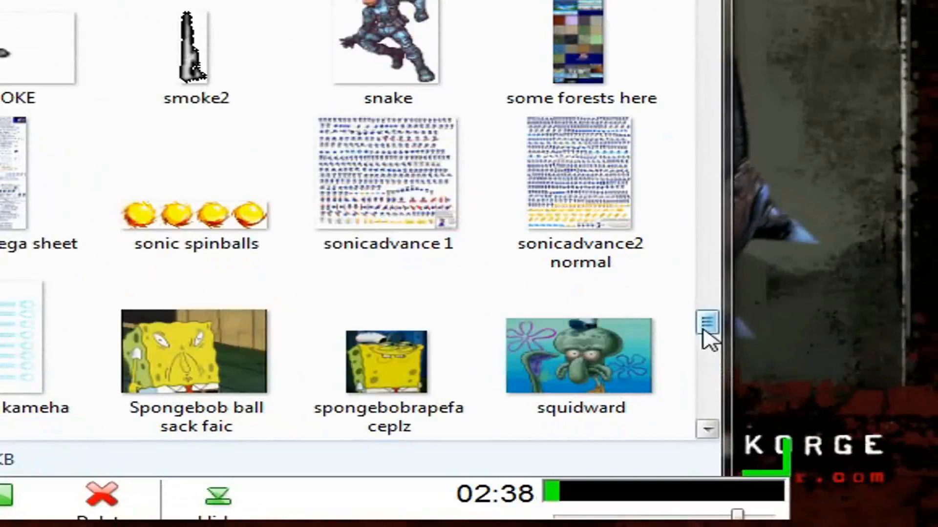
{"action": "scroll", "scroll_direction": "up", "scroll_amount": 3}
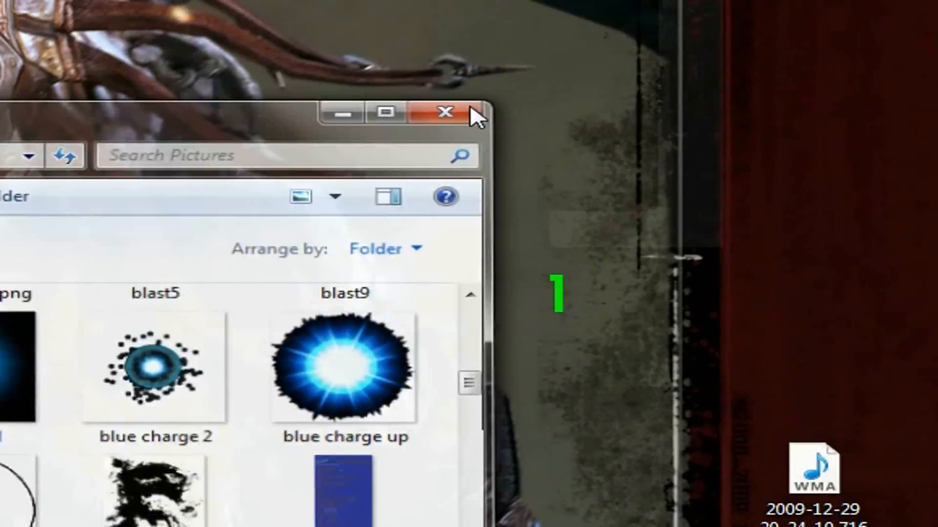
Step: Close the Pictures library window and bring the Flash document back up
{"action": "left_click", "coordinate": [443, 113]}
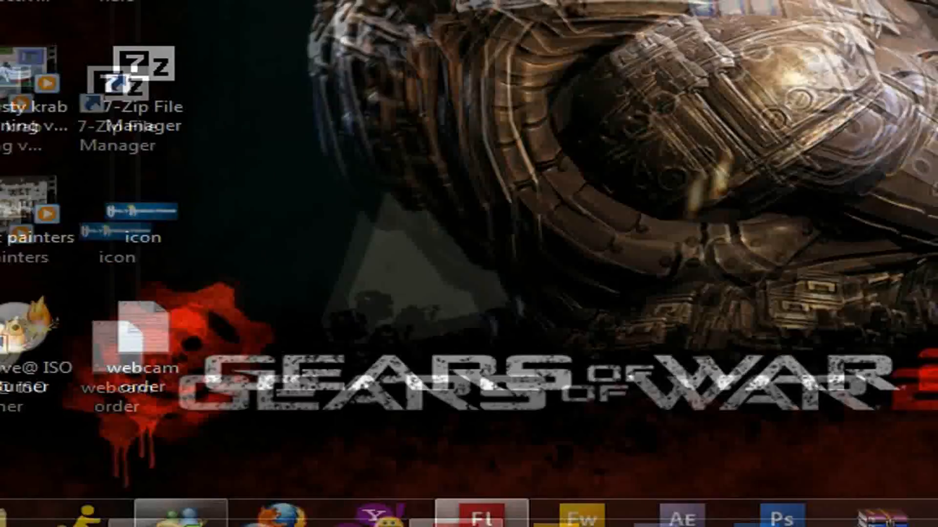
{"action": "left_click", "coordinate": [23, 515]}
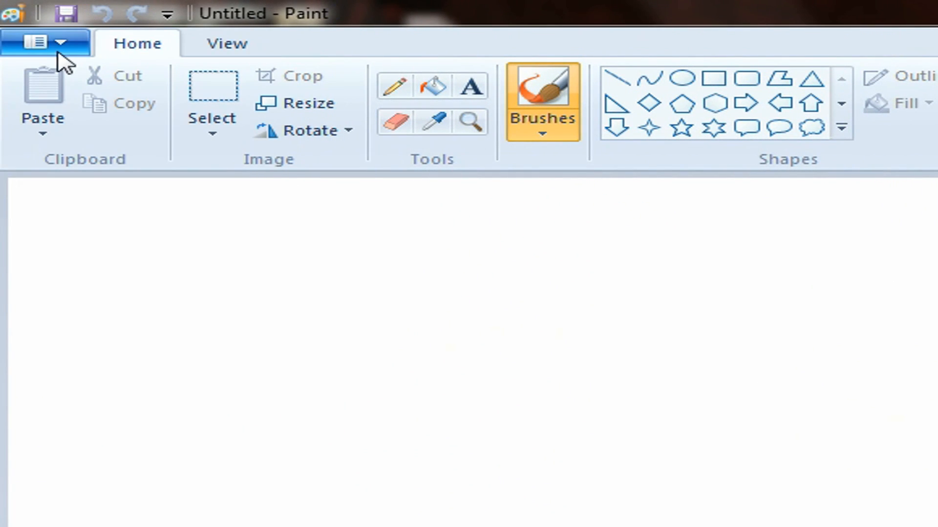
Step: Load the 'Sanji older sheet' sprite picture into Paint from the saved pictures
{"action": "left_click", "coordinate": [42, 42]}
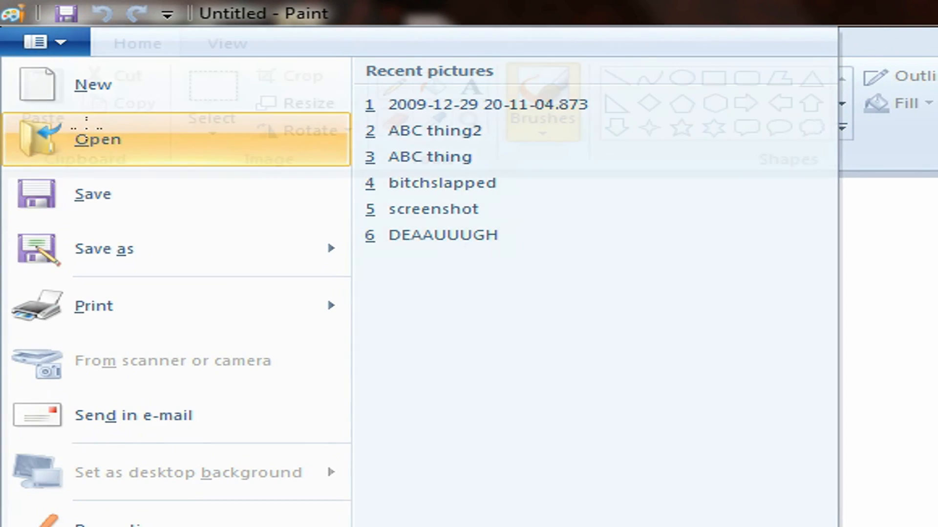
{"action": "left_click", "coordinate": [99, 138]}
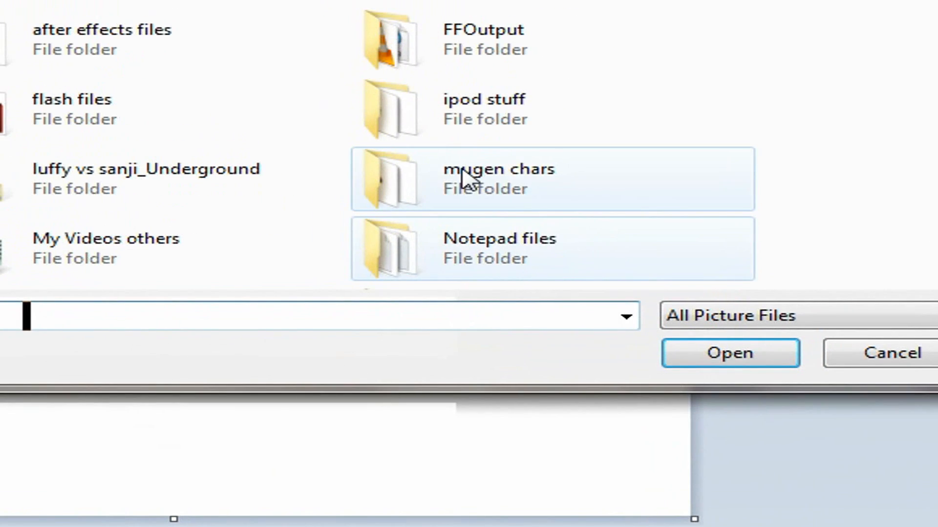
{"action": "left_click", "coordinate": [574, 268]}
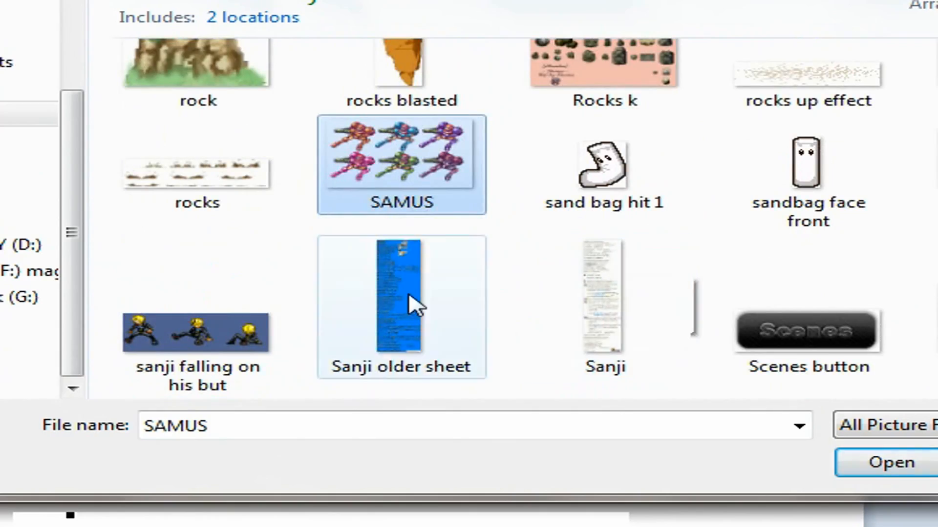
{"action": "left_click", "coordinate": [889, 462]}
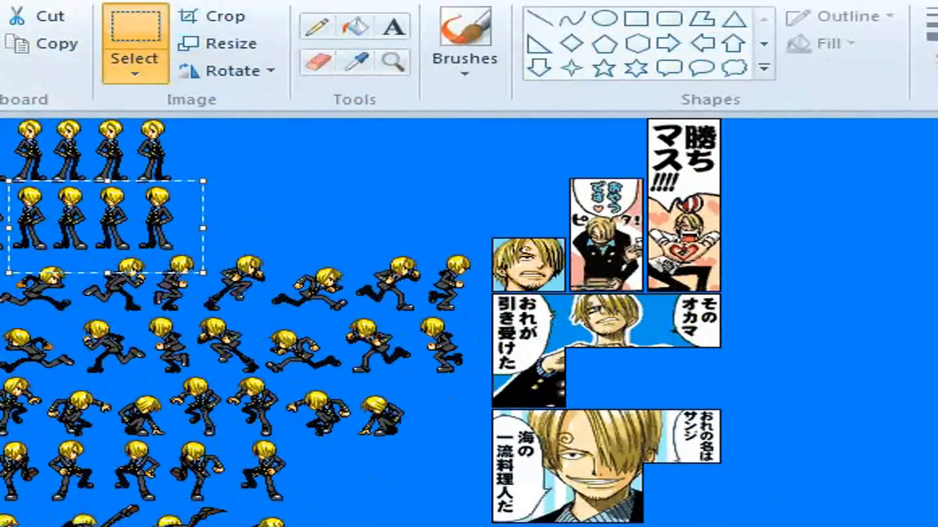
Step: Scroll the Flash stage showing the pasted Sanji sprite strip on its blue background
{"action": "scroll", "scroll_direction": "down", "scroll_amount": 3}
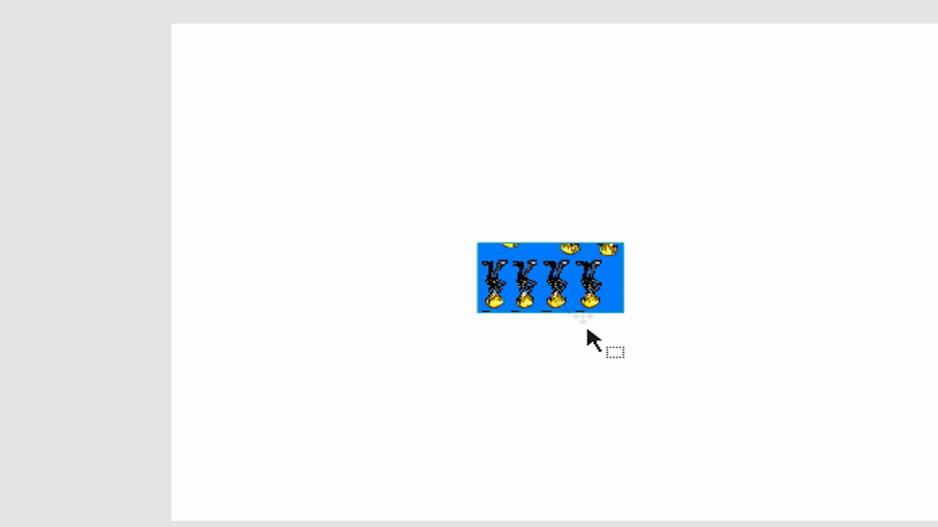
{"action": "mouse_move", "coordinate": [574, 287]}
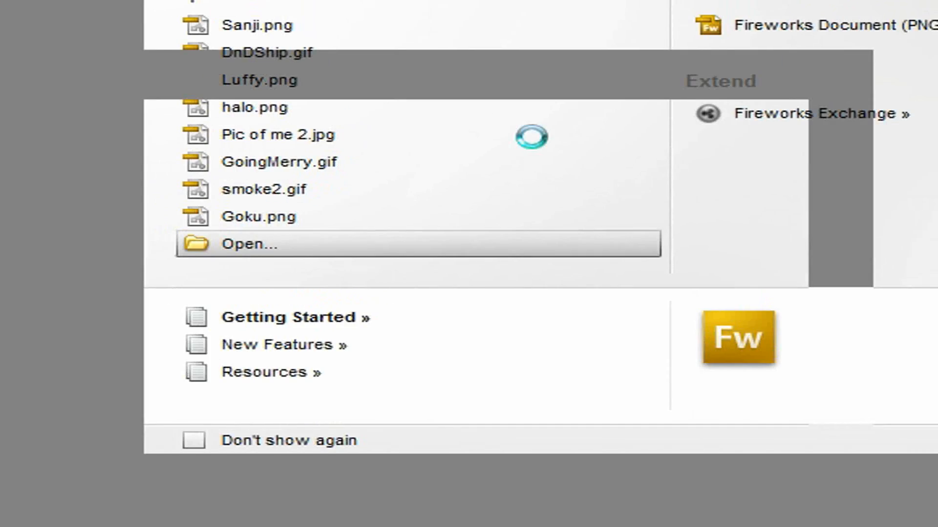
Step: Load the 'sonic advance 3' sprite sheet into Fireworks from the Desktop folder
{"action": "left_click", "coordinate": [248, 243]}
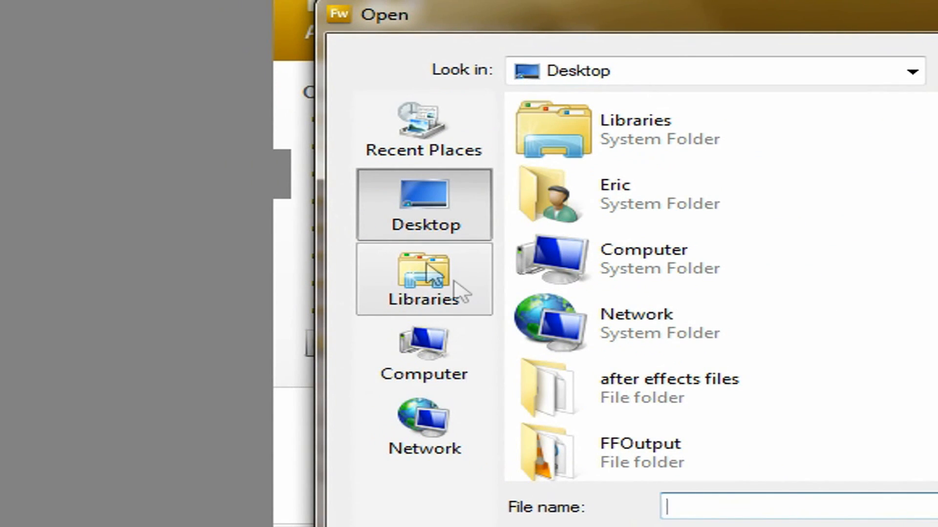
{"action": "left_click", "coordinate": [636, 323]}
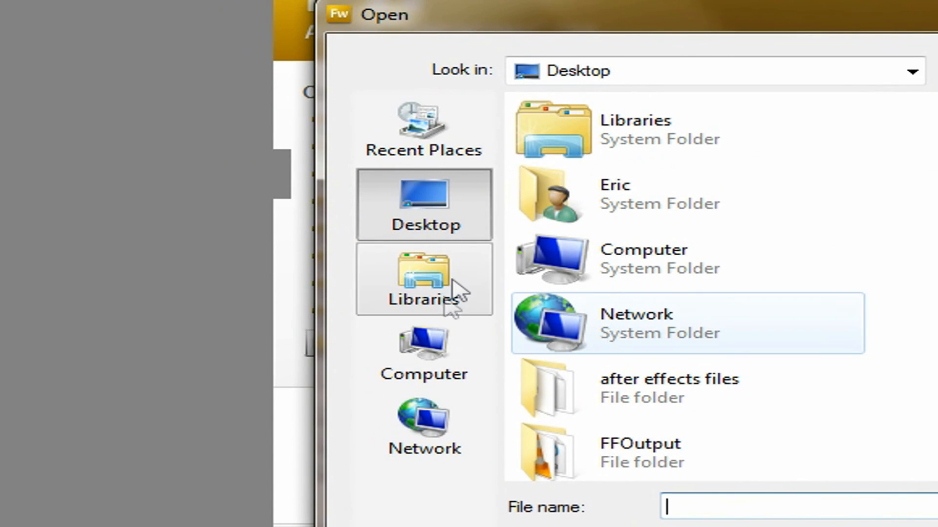
{"action": "double_click", "coordinate": [423, 280]}
{"action": "type", "text": "SAMUS"}
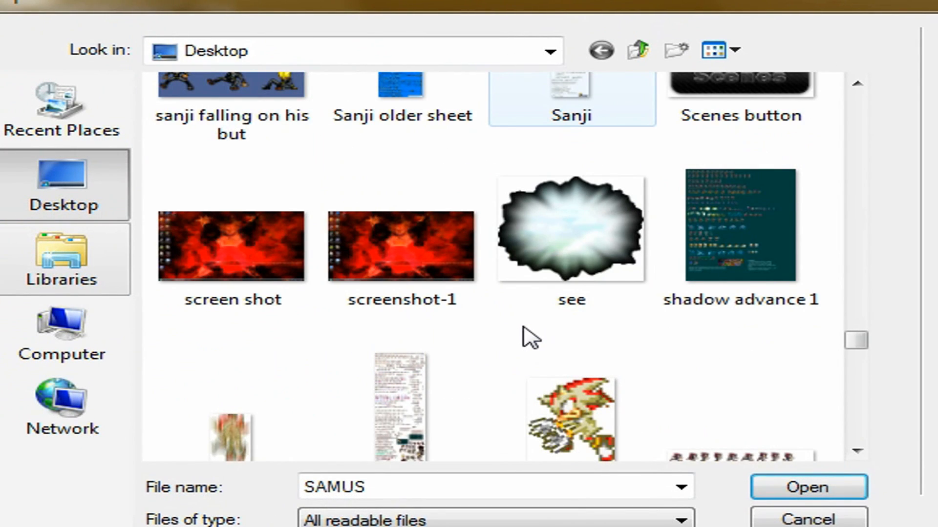
{"action": "scroll", "scroll_direction": "down", "scroll_amount": 3}
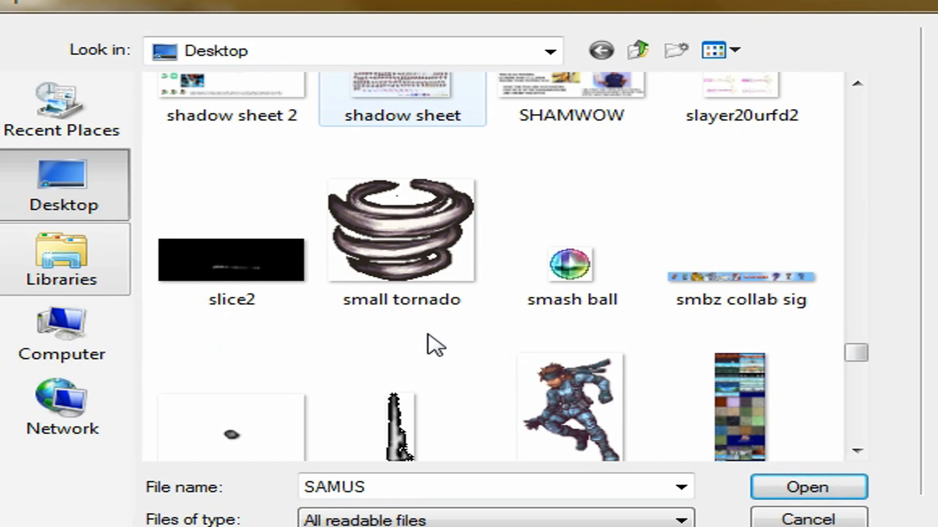
{"action": "left_click", "coordinate": [230, 317]}
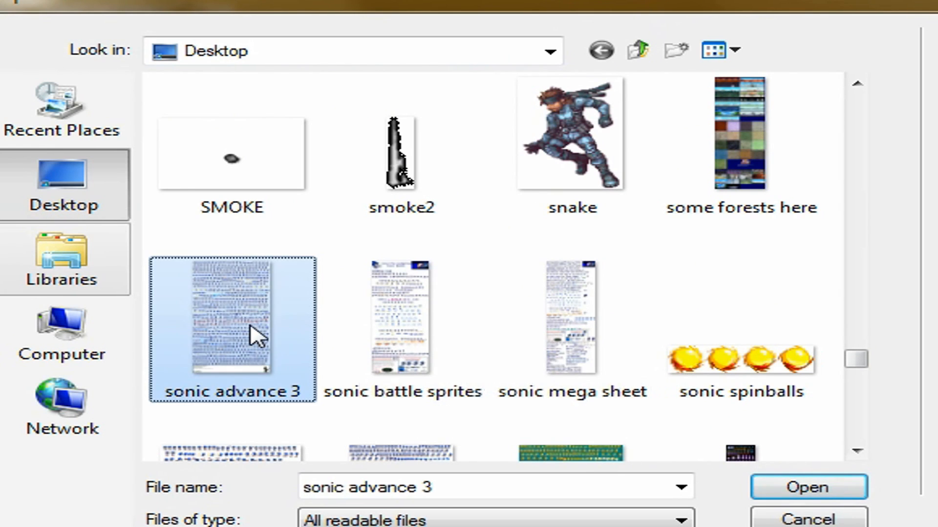
{"action": "left_click", "coordinate": [808, 486]}
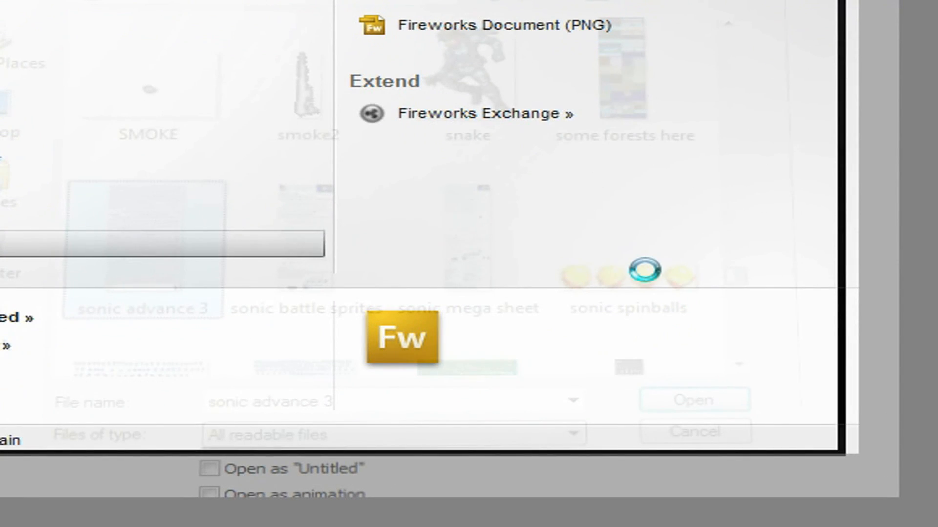
Step: Scroll down through the opened sonic advance 3 sheet to view its Sonic sprites
{"action": "left_click", "coordinate": [694, 401]}
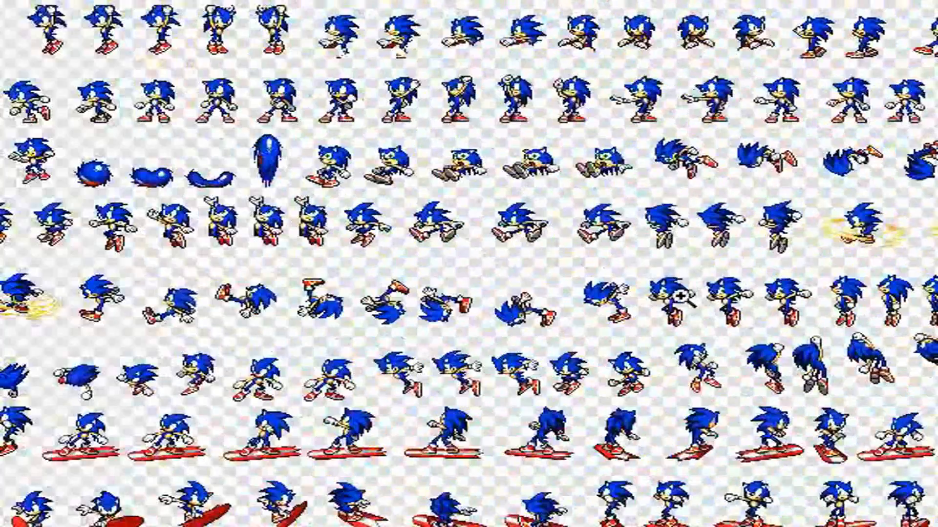
{"action": "scroll", "scroll_direction": "down", "scroll_amount": 3}
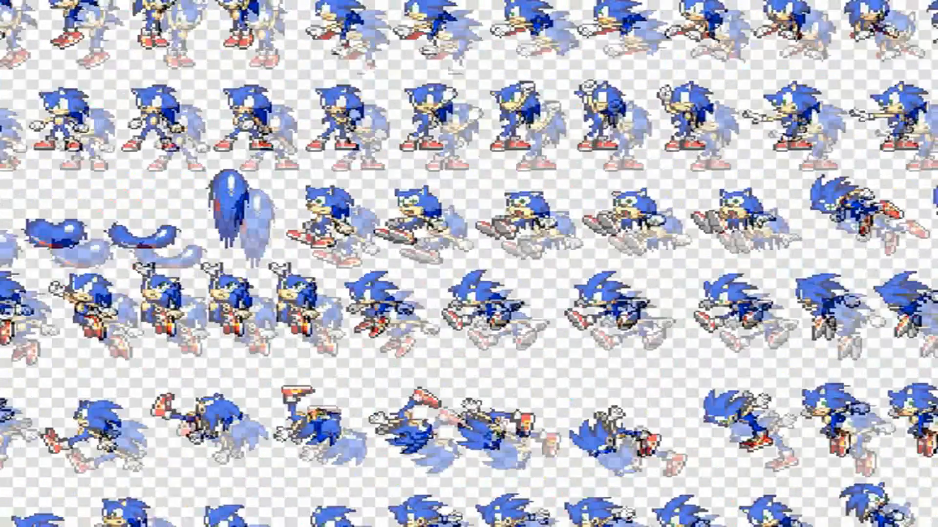
{"action": "scroll", "scroll_direction": "down", "scroll_amount": 3}
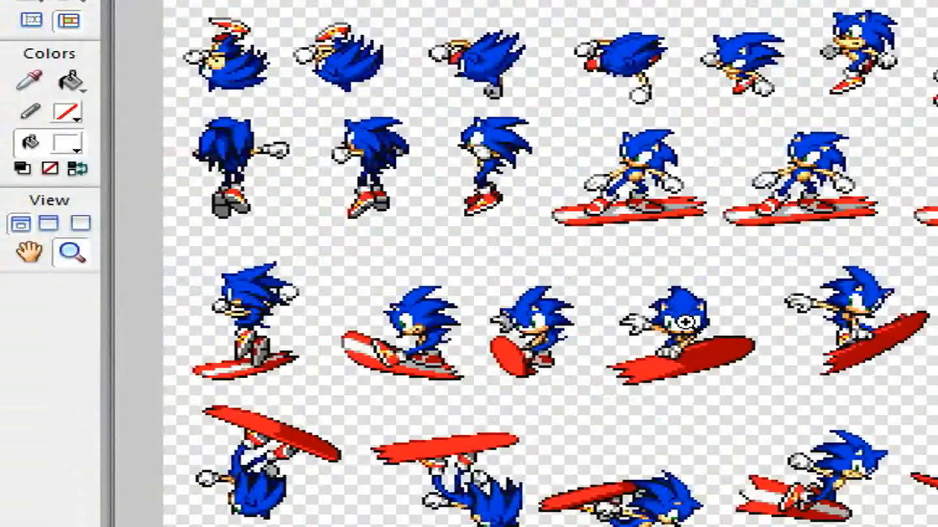
{"action": "scroll", "scroll_direction": "down", "scroll_amount": 3}
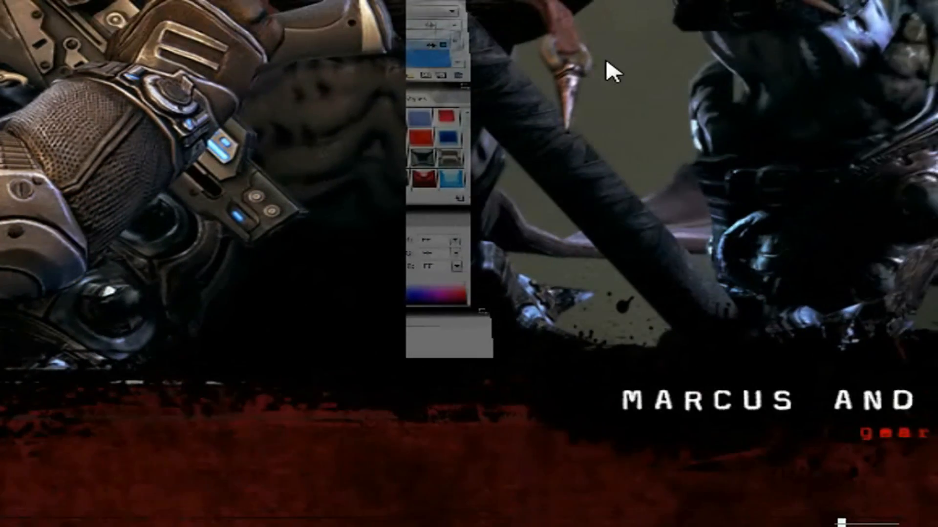
Step: Use the desktop and taskbar context menus and hidden icons to restore the Fireworks window
{"action": "right_click", "coordinate": [456, 502]}
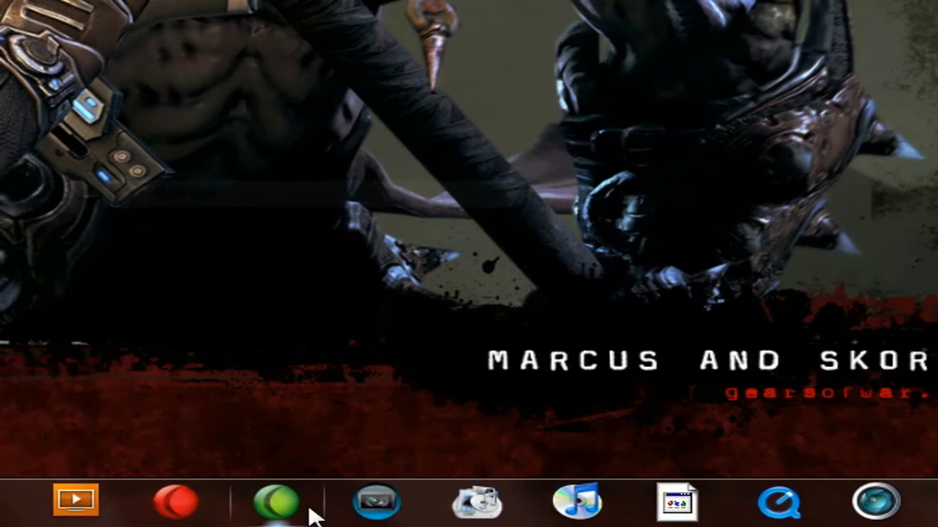
{"action": "right_click", "coordinate": [275, 501]}
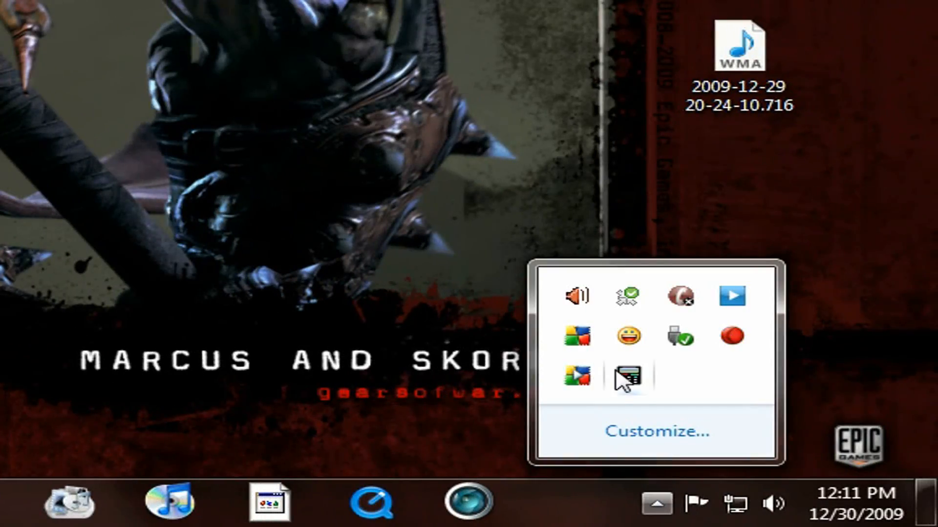
{"action": "left_click", "coordinate": [732, 336]}
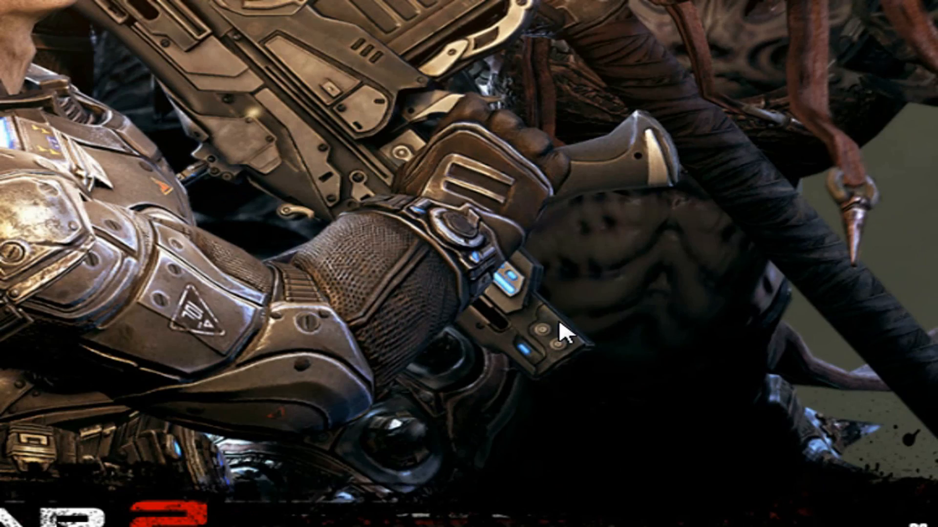
{"action": "mouse_move", "coordinate": [502, 248]}
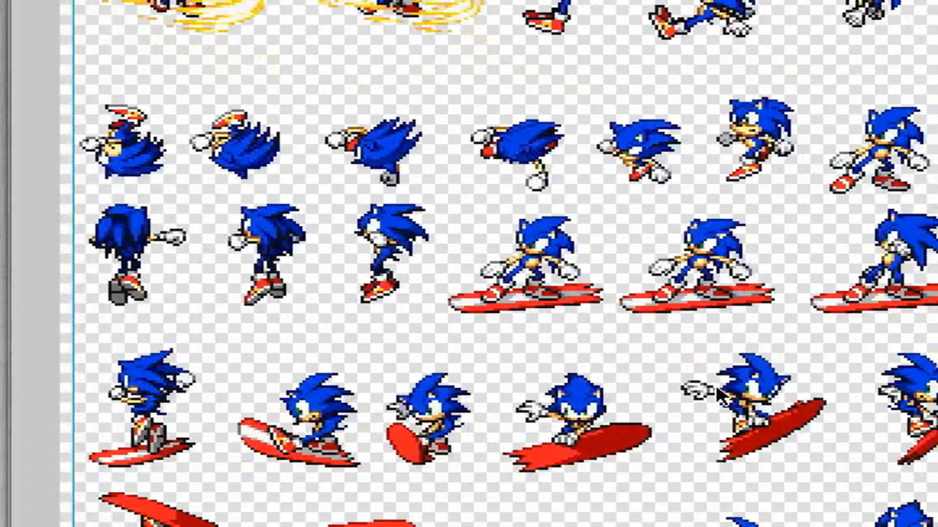
Step: Flood the sprite sheet's transparent background with a green Paint Bucket fill
{"action": "scroll", "scroll_direction": "down", "scroll_amount": 3}
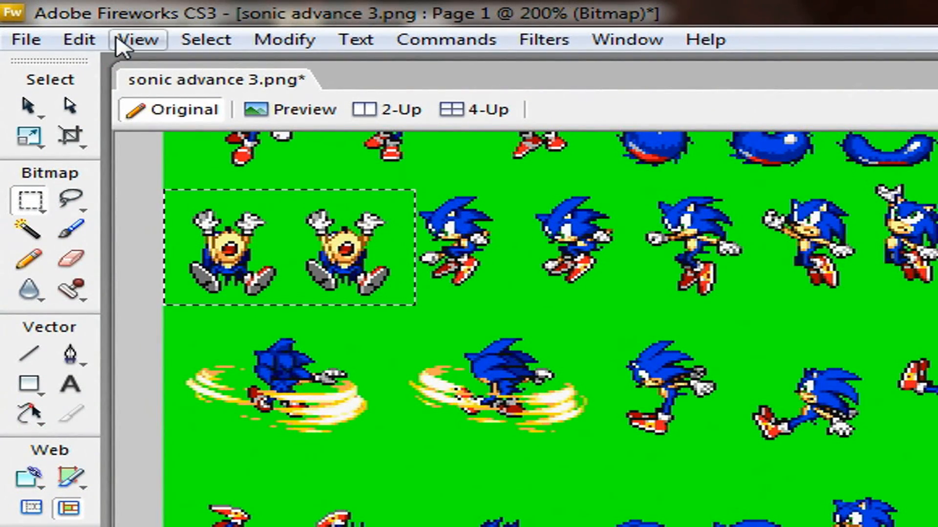
{"action": "scroll", "scroll_direction": "down", "scroll_amount": 3}
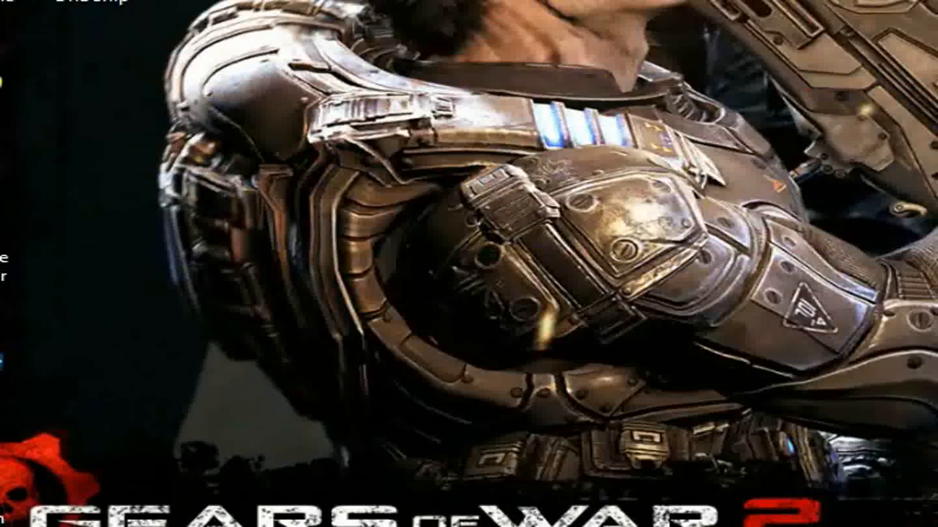
{"action": "right_click", "coordinate": [690, 191]}
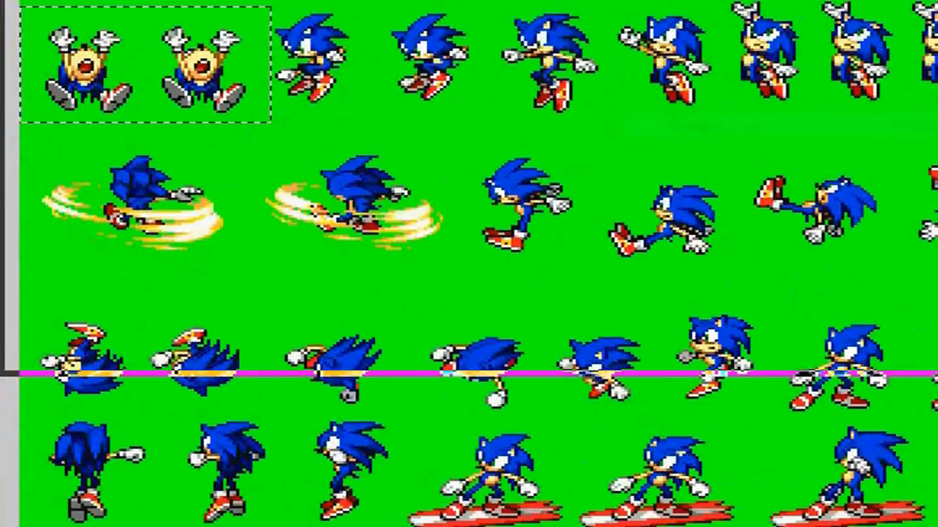
Step: Paste the green-backed Sonic sprites onto the stage as a bitmap and start Trace Bitmap
{"action": "right_click", "coordinate": [645, 215]}
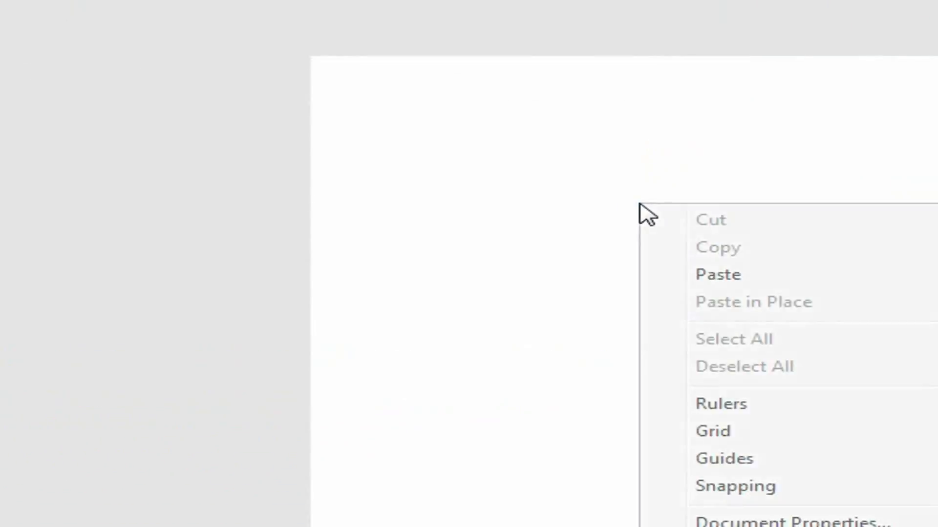
{"action": "left_click", "coordinate": [717, 274]}
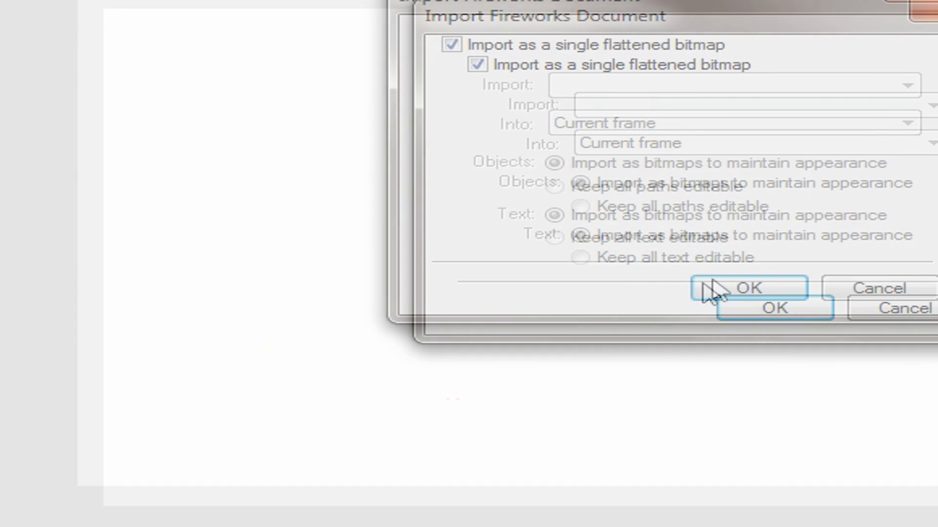
{"action": "left_click", "coordinate": [739, 287]}
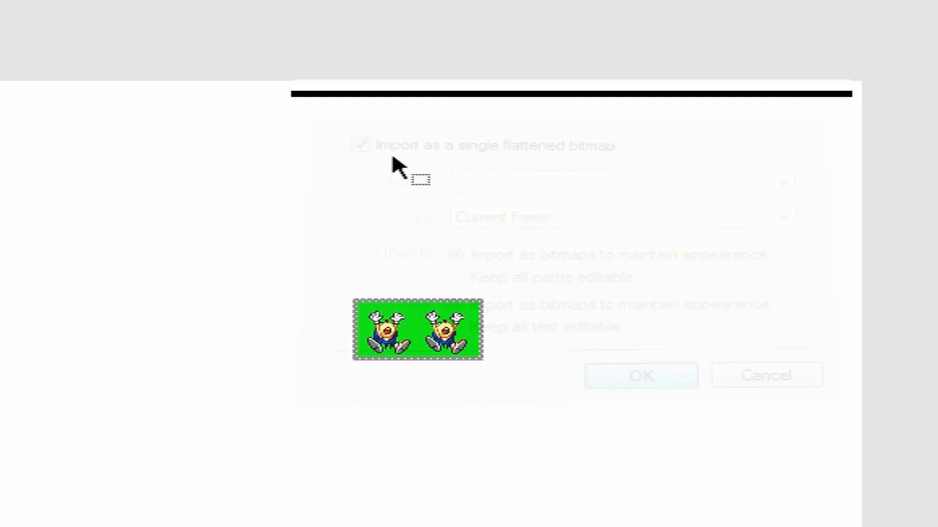
{"action": "left_click", "coordinate": [640, 375]}
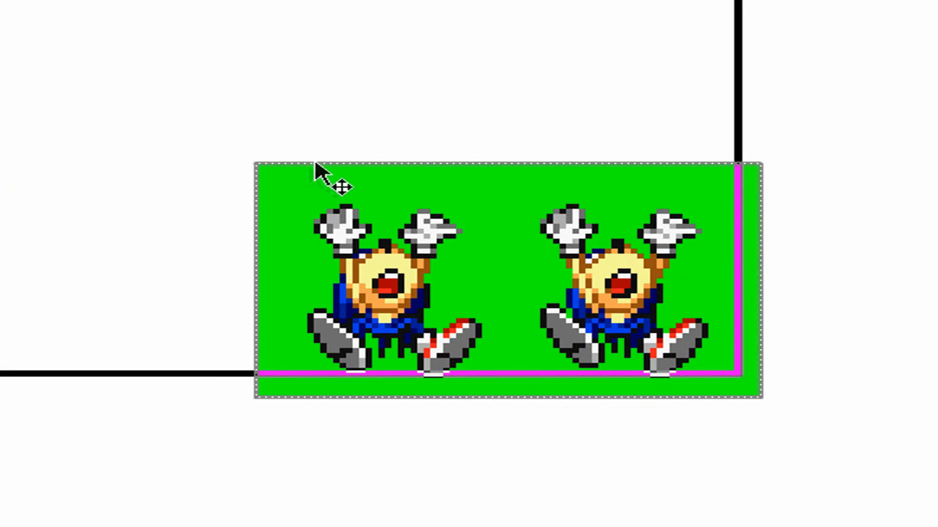
{"action": "left_click", "coordinate": [245, 13]}
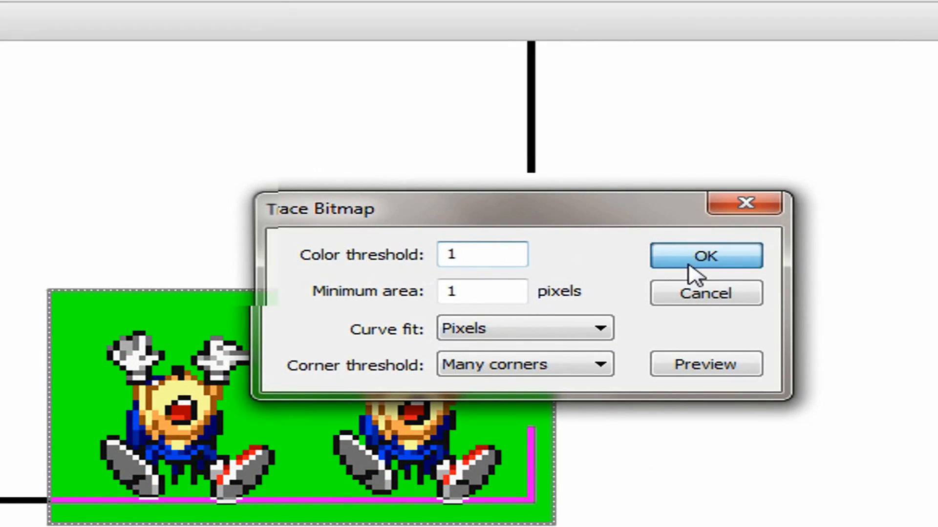
Step: Apply the Trace Bitmap settings to the pasted bitmap
{"action": "left_click", "coordinate": [704, 256]}
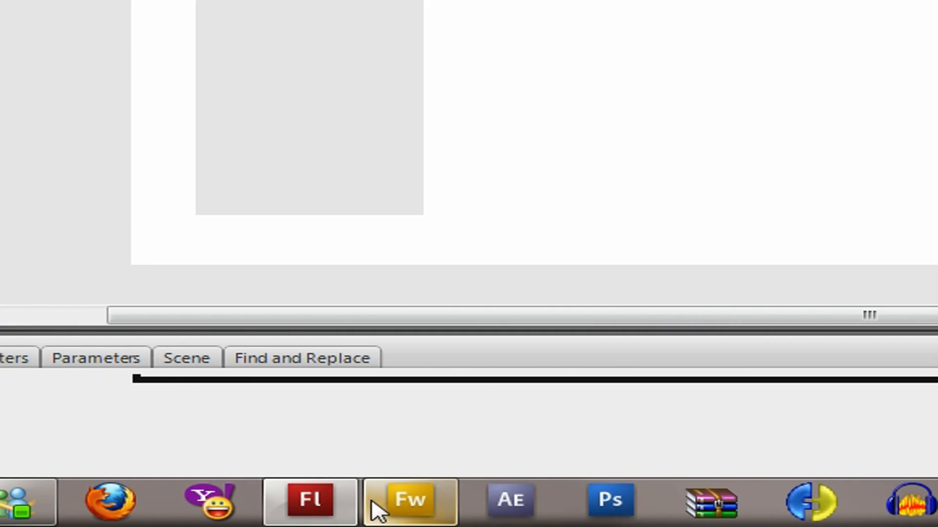
Step: Select all the green on the Sonic sheet via Select Similar and delete it to transparency
{"action": "left_click", "coordinate": [409, 501]}
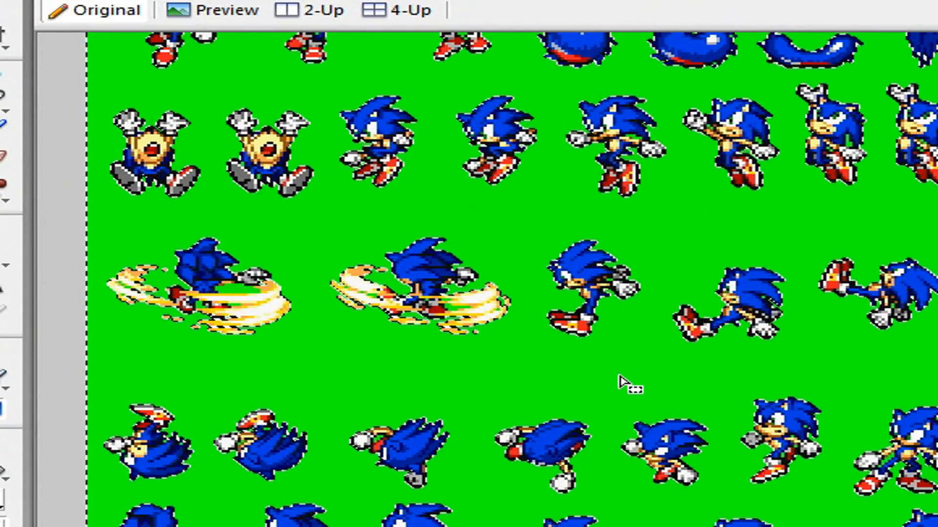
{"action": "left_click", "coordinate": [206, 39]}
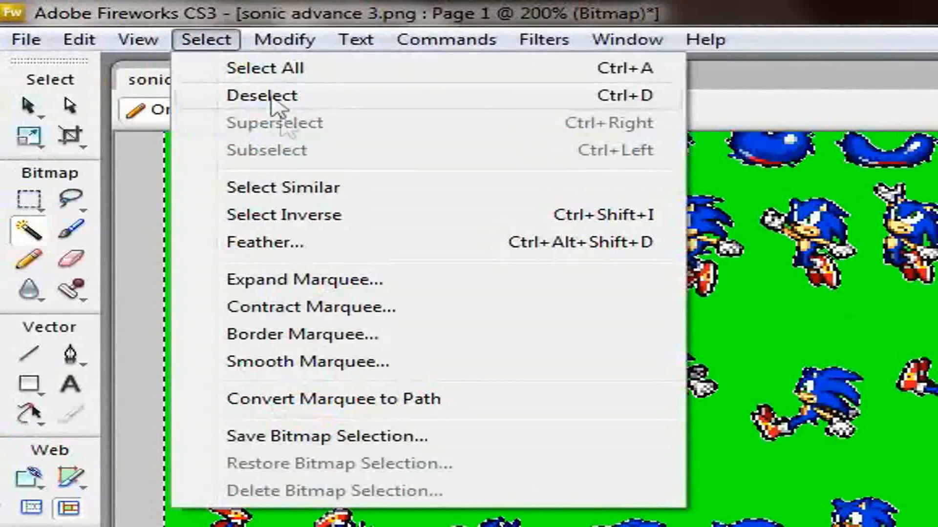
{"action": "mouse_move", "coordinate": [283, 188]}
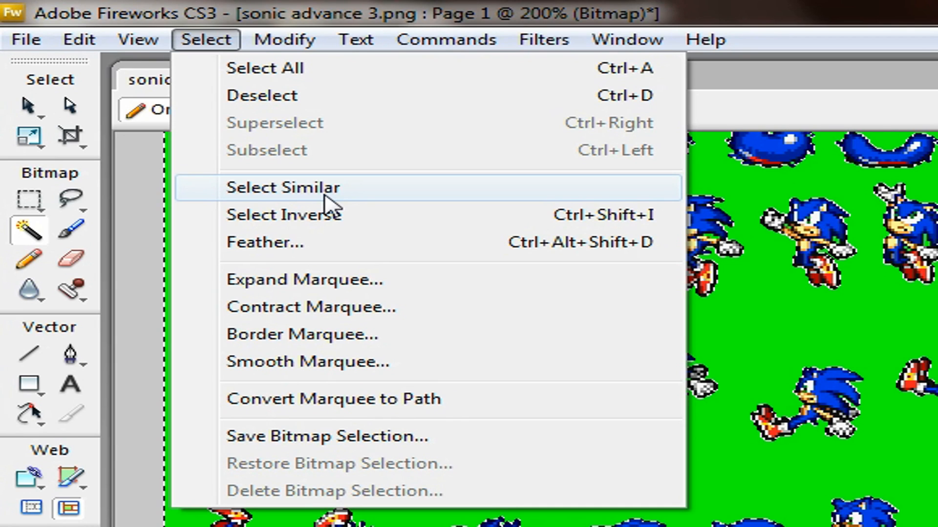
{"action": "mouse_move", "coordinate": [388, 215]}
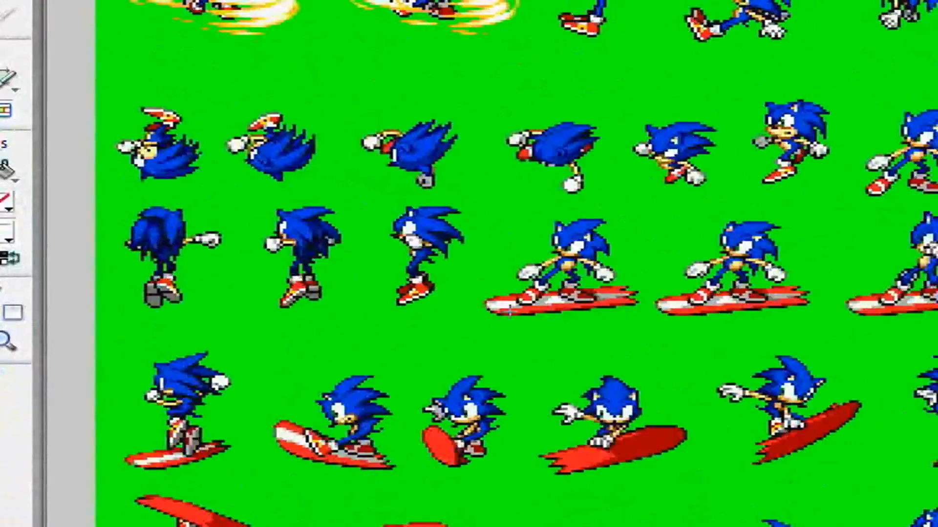
{"action": "scroll", "scroll_direction": "down", "scroll_amount": 3}
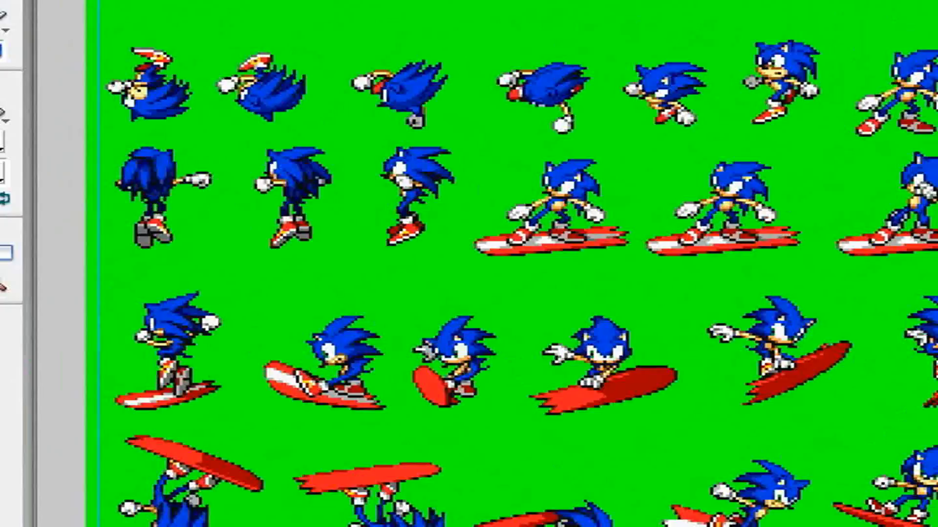
{"action": "scroll", "scroll_direction": "down", "scroll_amount": 3}
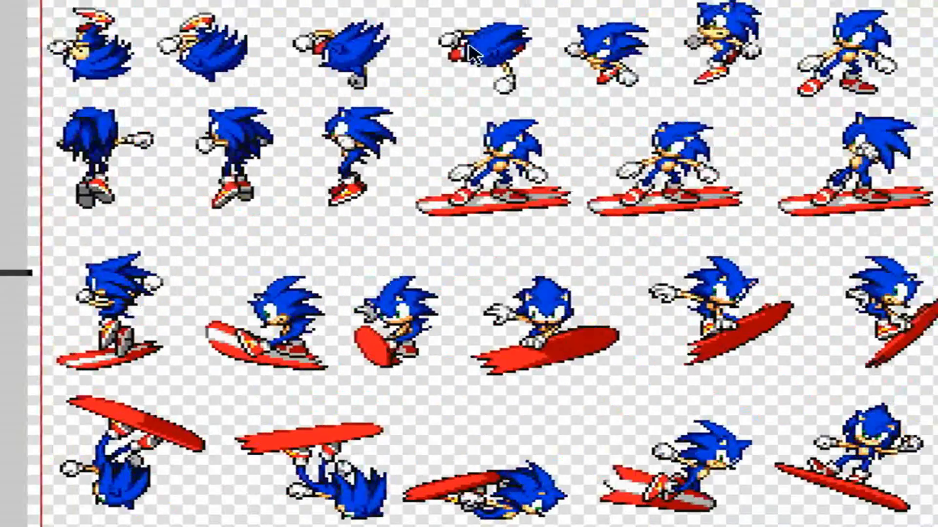
Step: Copy the two boxed jumping Sonic frames from the transparent sheet
{"action": "scroll", "scroll_direction": "down", "scroll_amount": 3}
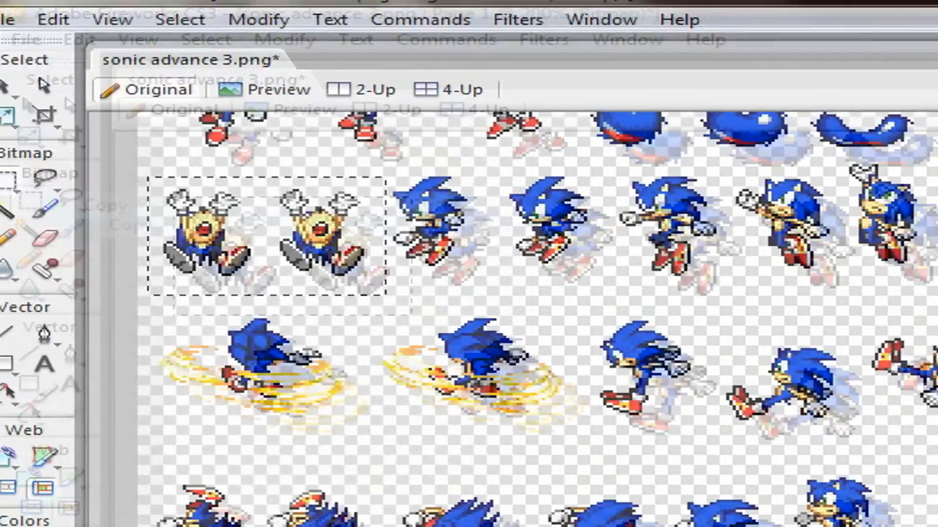
{"action": "right_click", "coordinate": [712, 307]}
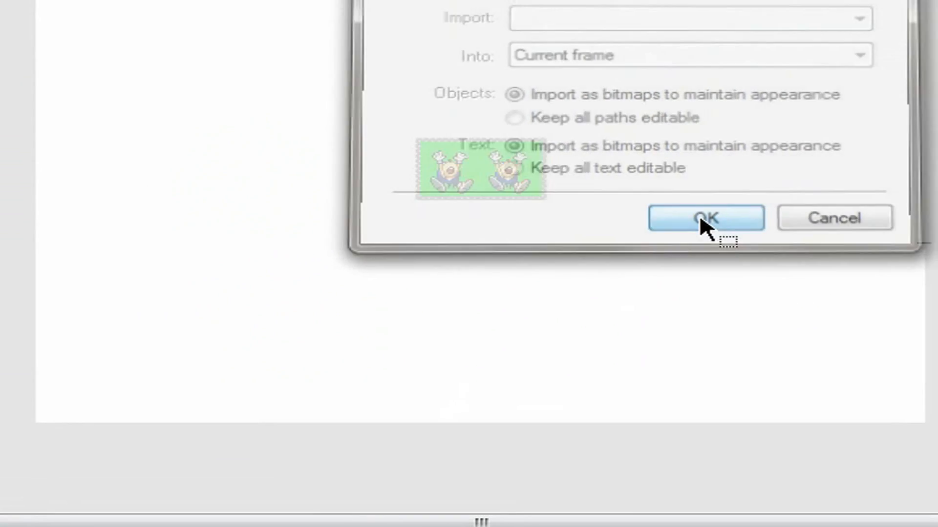
{"action": "left_click", "coordinate": [704, 218]}
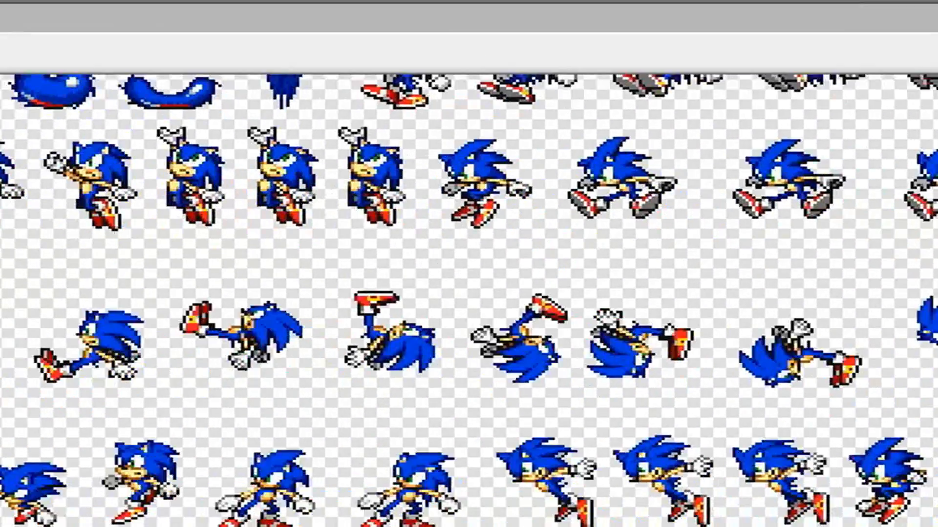
{"action": "scroll", "scroll_direction": "down", "scroll_amount": 3}
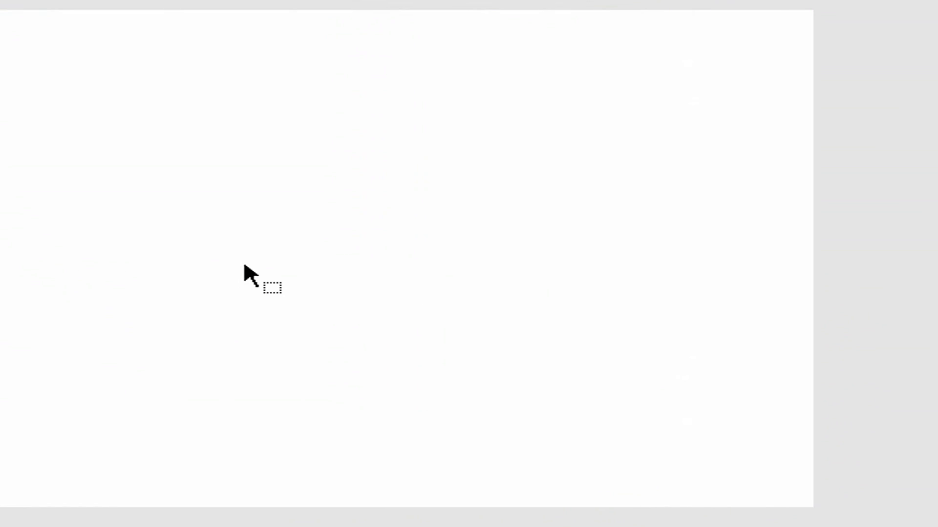
Step: Paste the two frames onto the Flash stage and move them to its right edge
{"action": "right_click", "coordinate": [273, 287]}
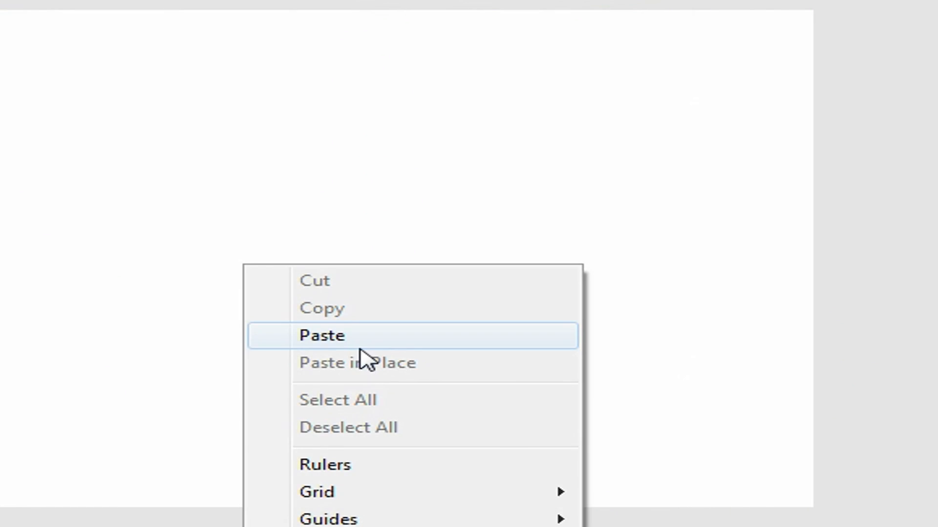
{"action": "left_click", "coordinate": [322, 335]}
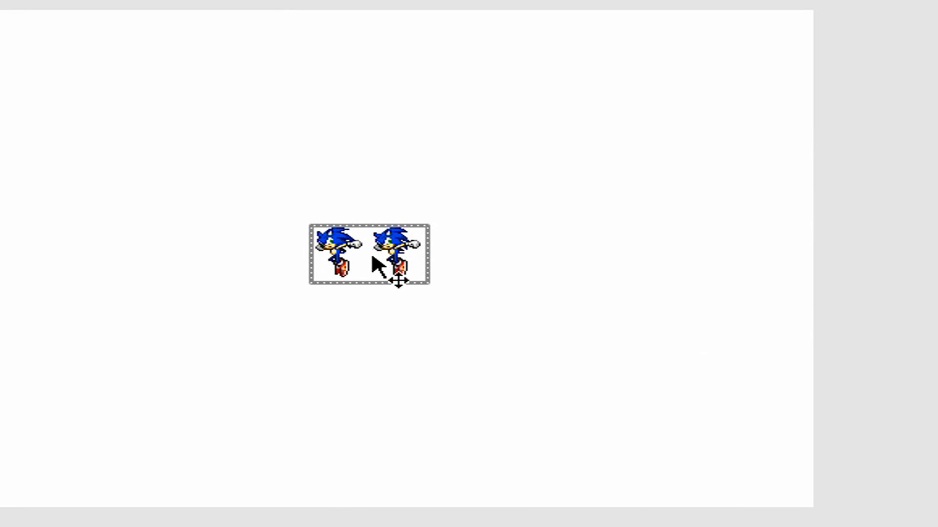
{"action": "left_click_drag", "start_coordinate": [396, 257], "coordinate": [604, 270]}
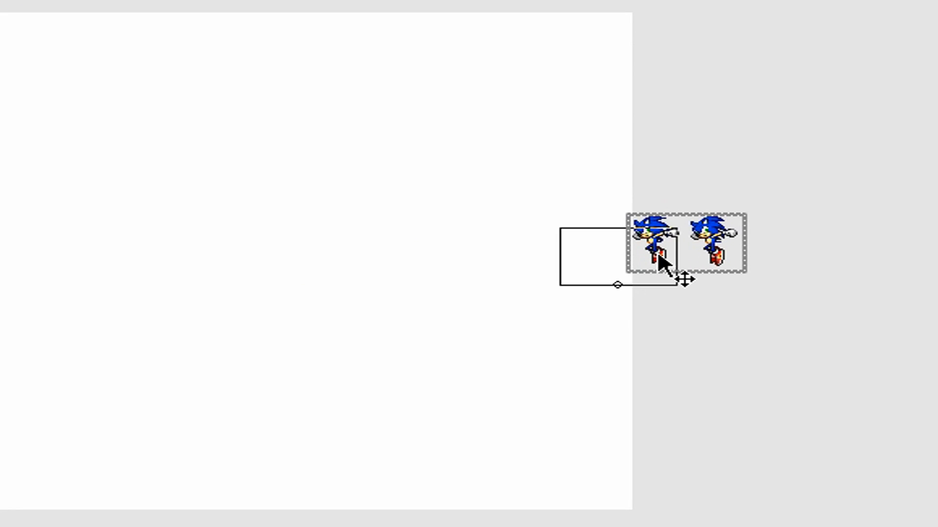
{"action": "left_click_drag", "start_coordinate": [664, 263], "coordinate": [705, 240]}
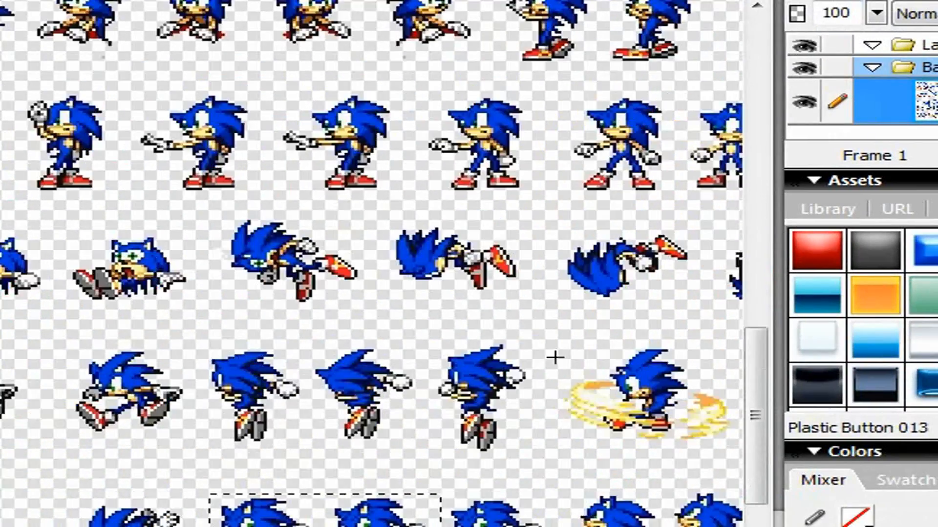
{"action": "scroll", "scroll_direction": "down", "scroll_amount": 3}
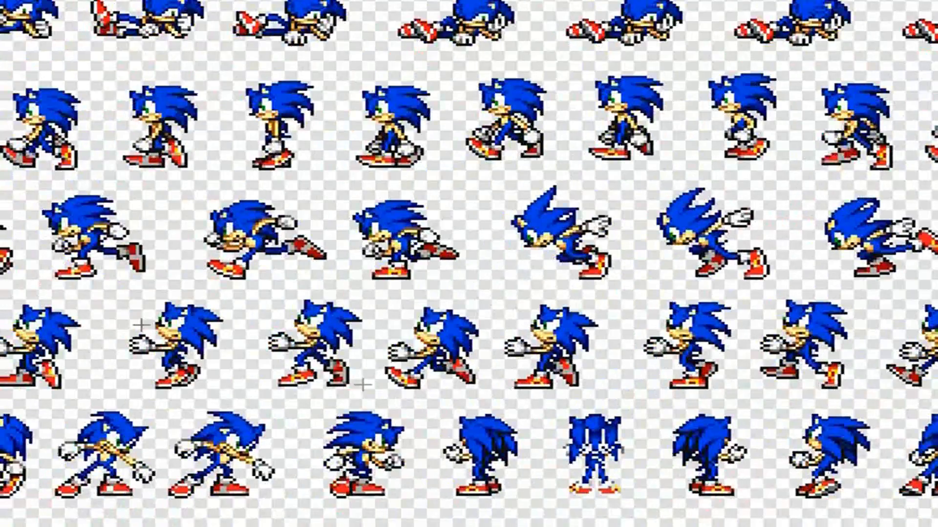
{"action": "scroll", "scroll_direction": "down", "scroll_amount": 3}
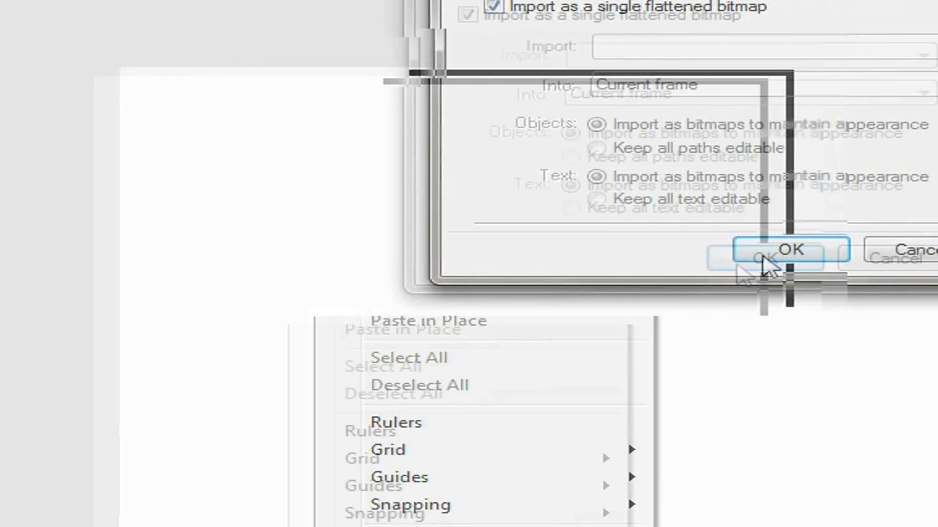
Step: Import the eight running frames as one bitmap and go to the Modify menu
{"action": "left_click", "coordinate": [787, 249]}
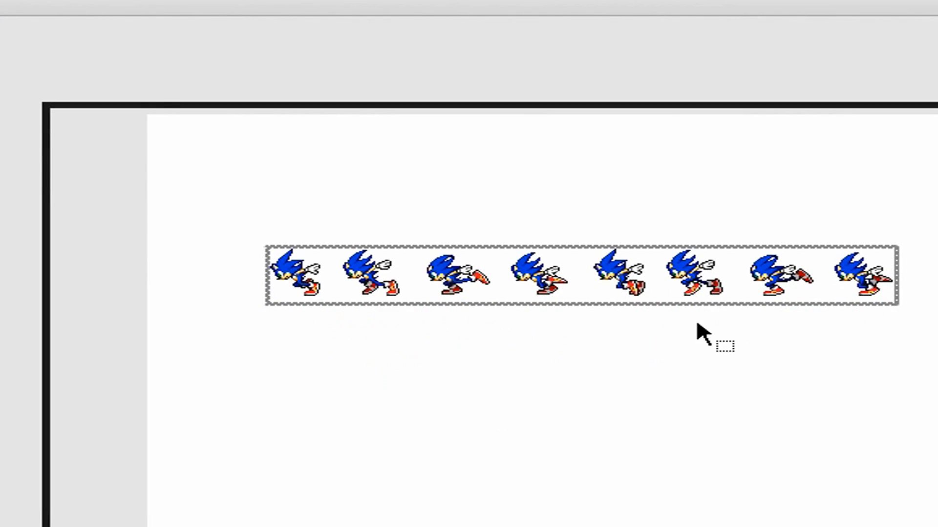
{"action": "left_click", "coordinate": [134, 17]}
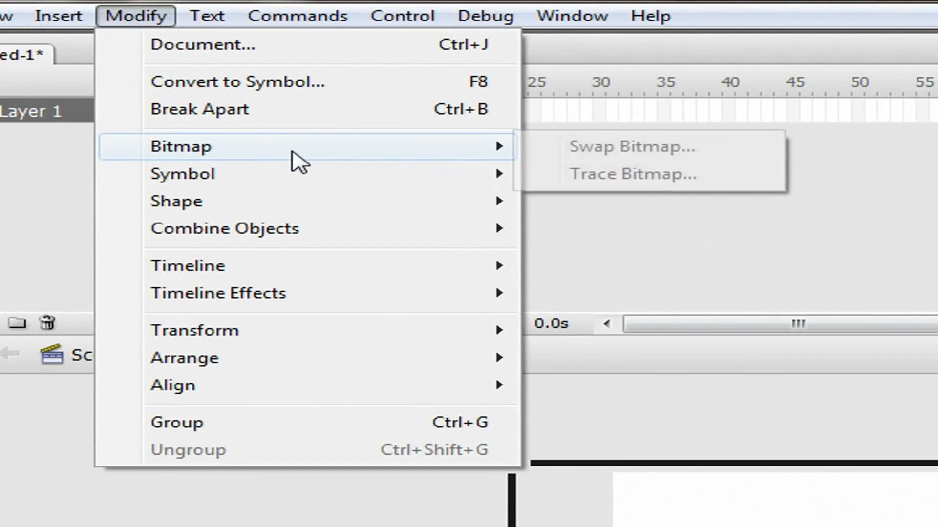